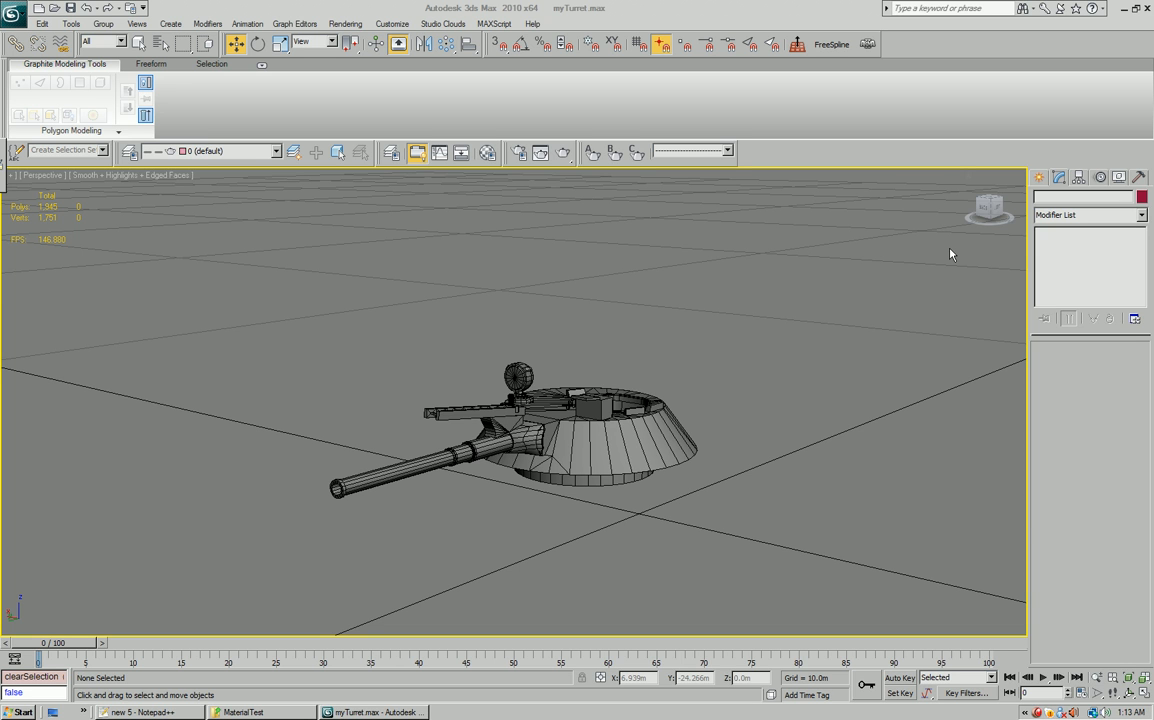
pyautogui.moveTo(672, 320)
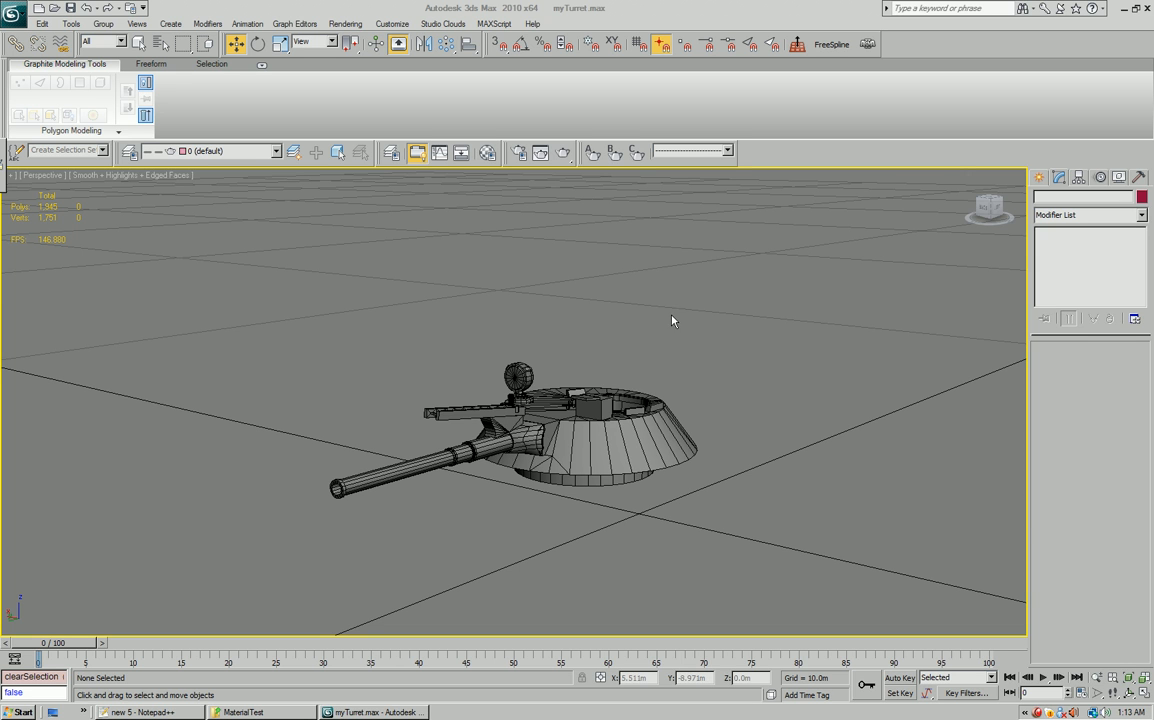
pyautogui.moveTo(668, 335)
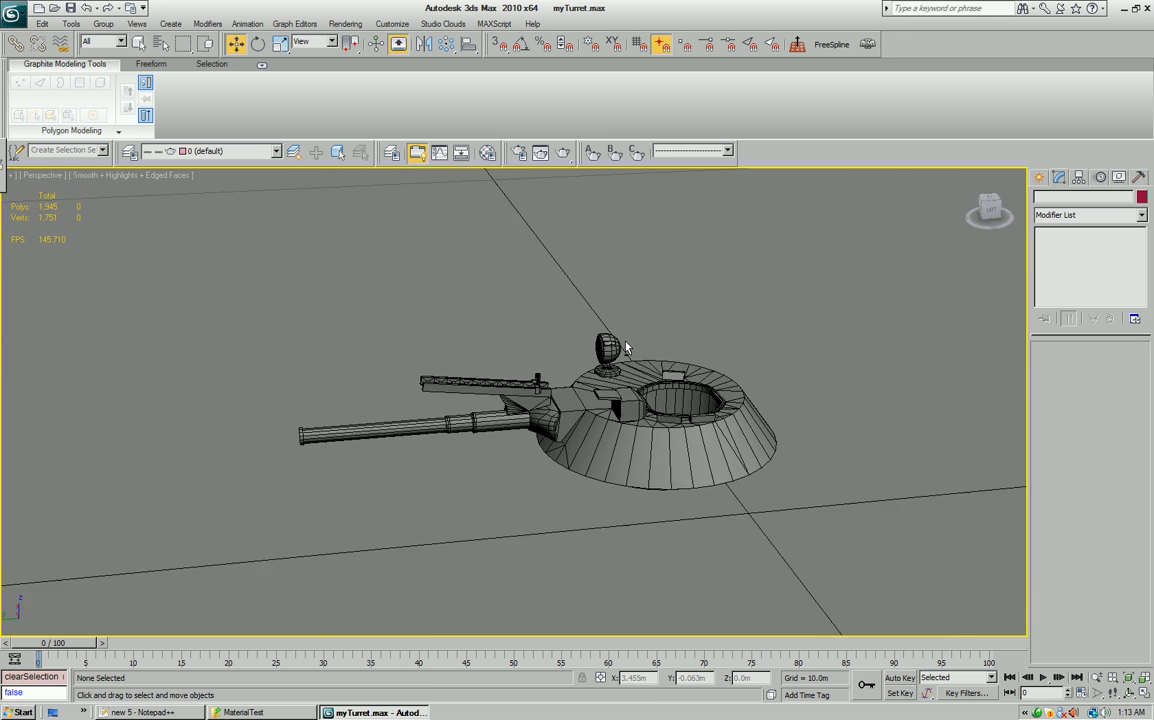
# Orbit around the turret to view it from both sides, deselecting it along the way
pyautogui.moveTo(625, 347); pyautogui.dragTo(755, 365)
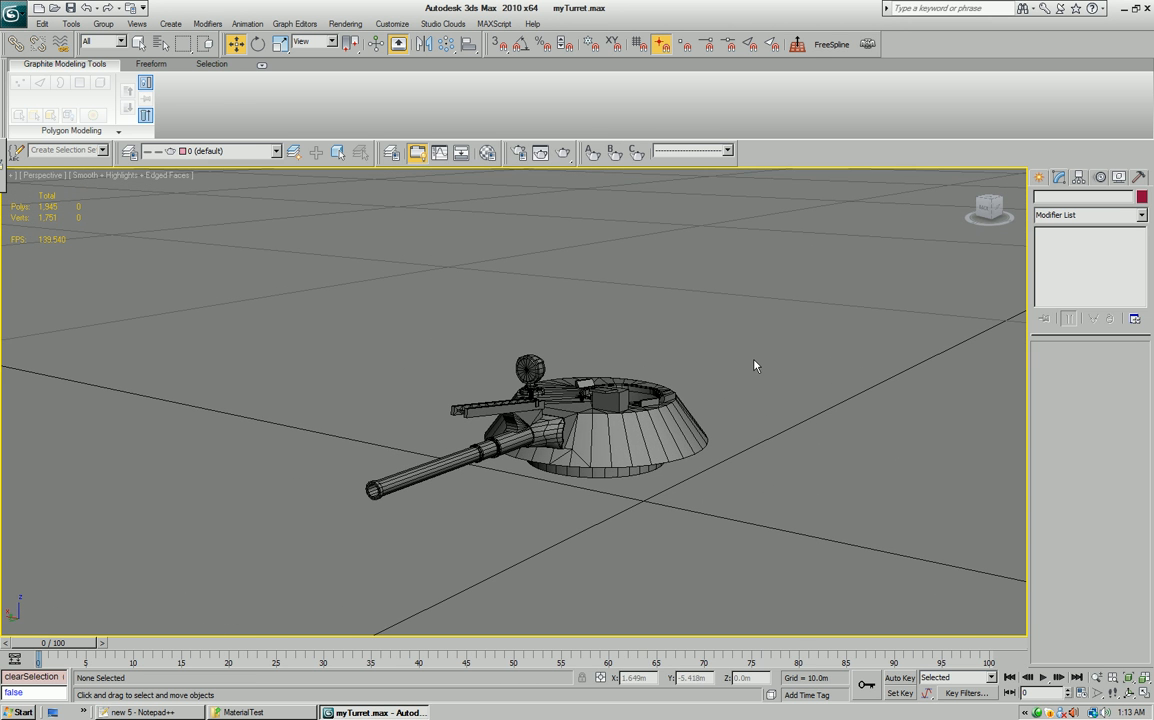
pyautogui.moveTo(780, 363)
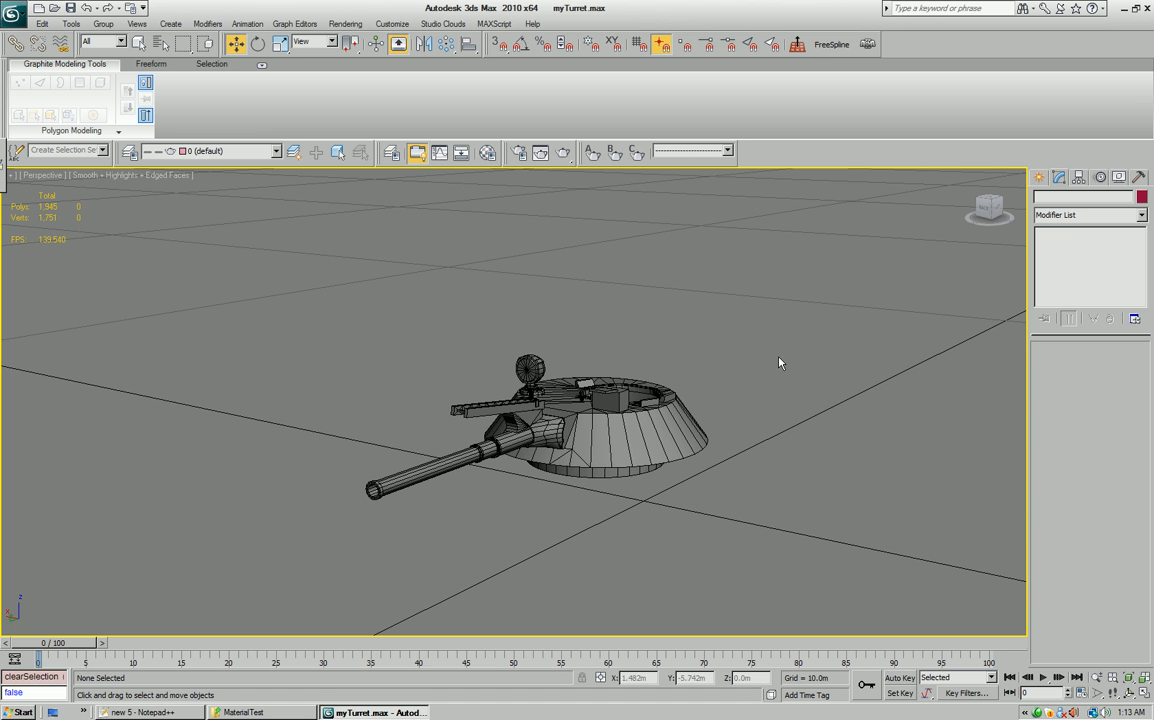
pyautogui.moveTo(766, 375)
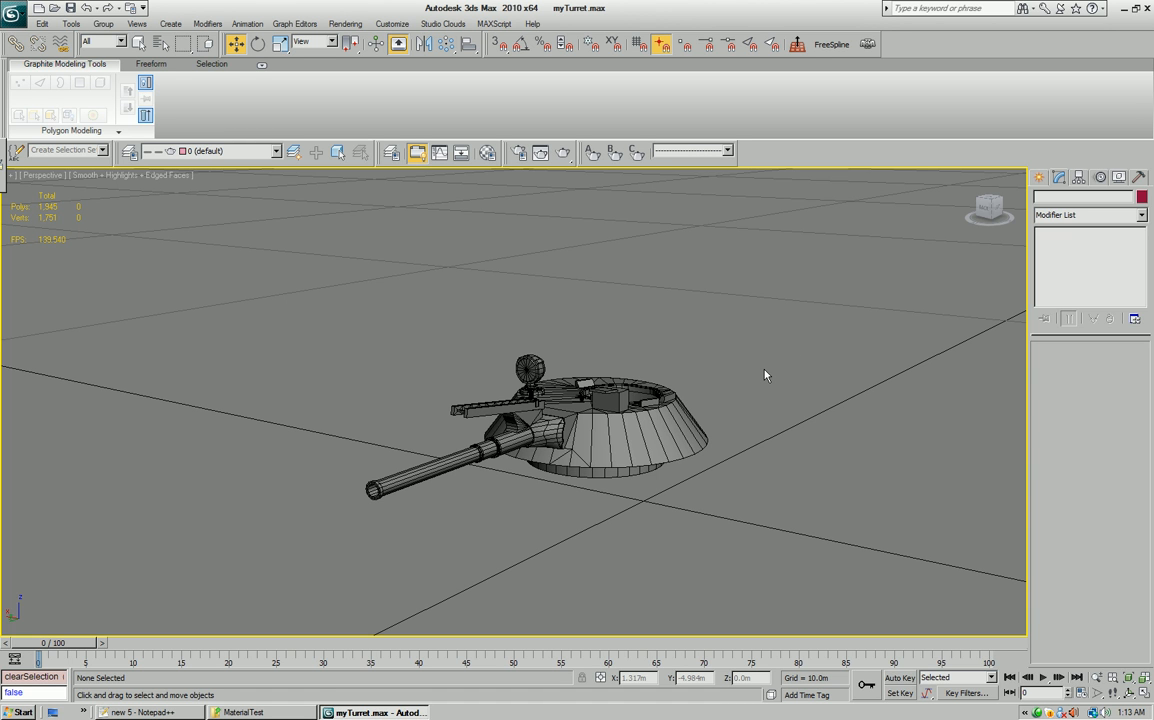
pyautogui.moveTo(757, 386)
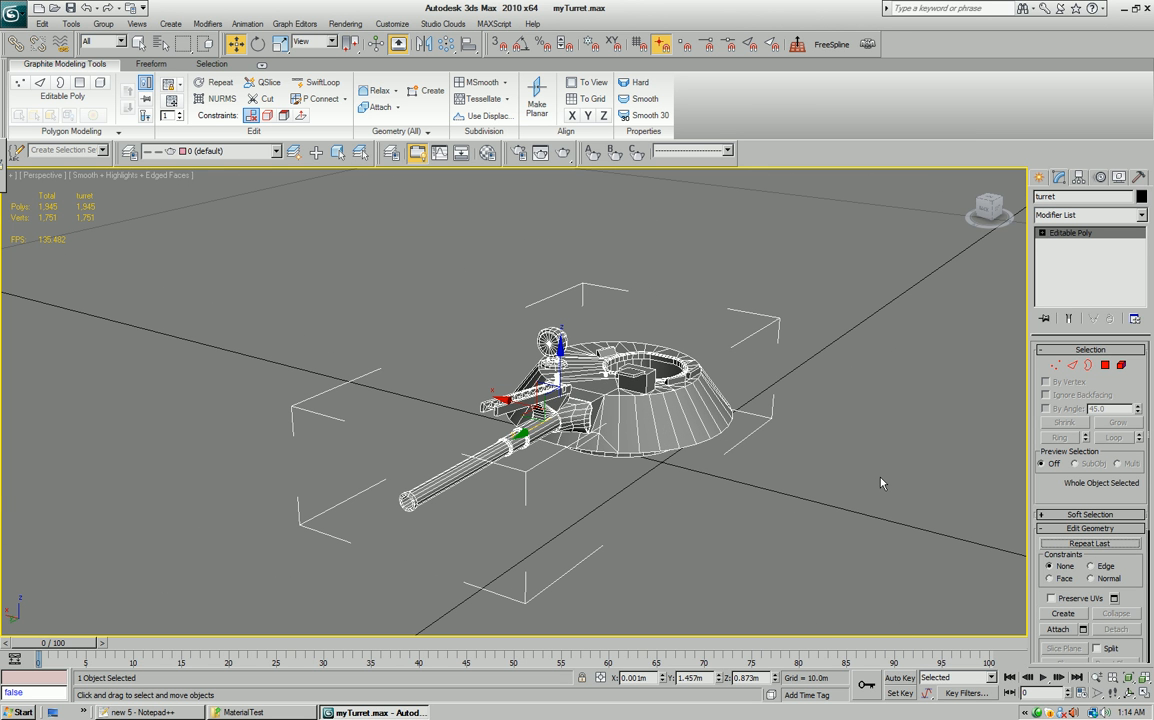
pyautogui.click(800, 497)
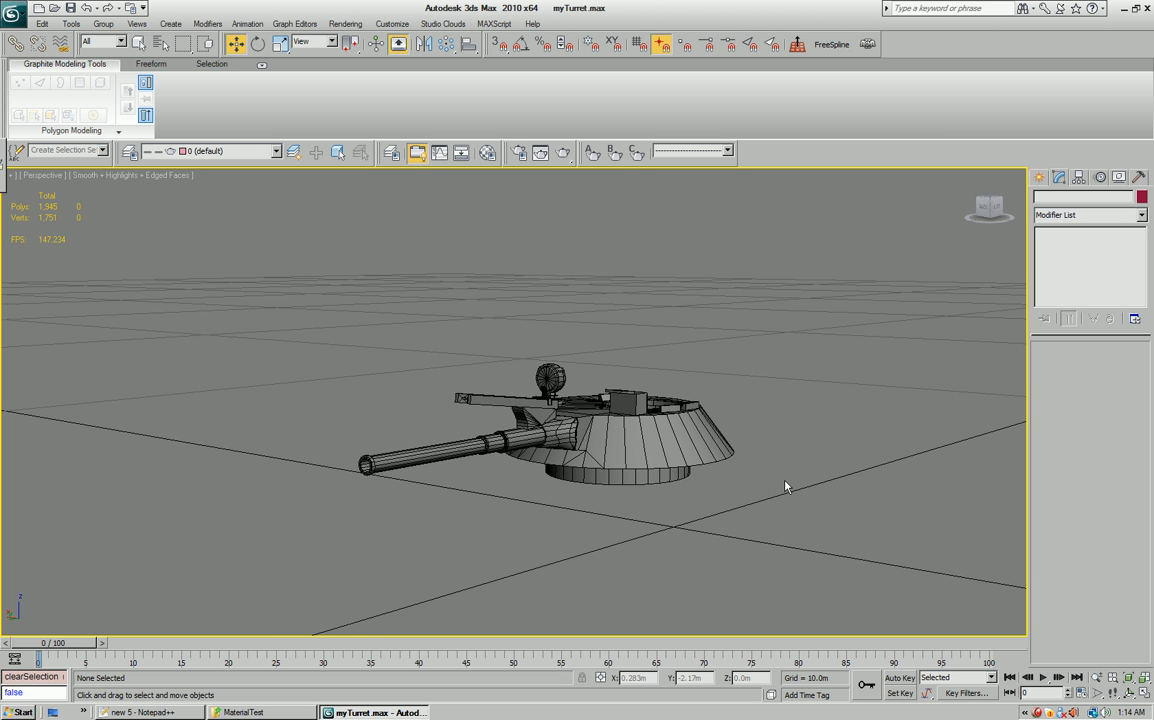
pyautogui.moveTo(785, 486); pyautogui.dragTo(767, 493)
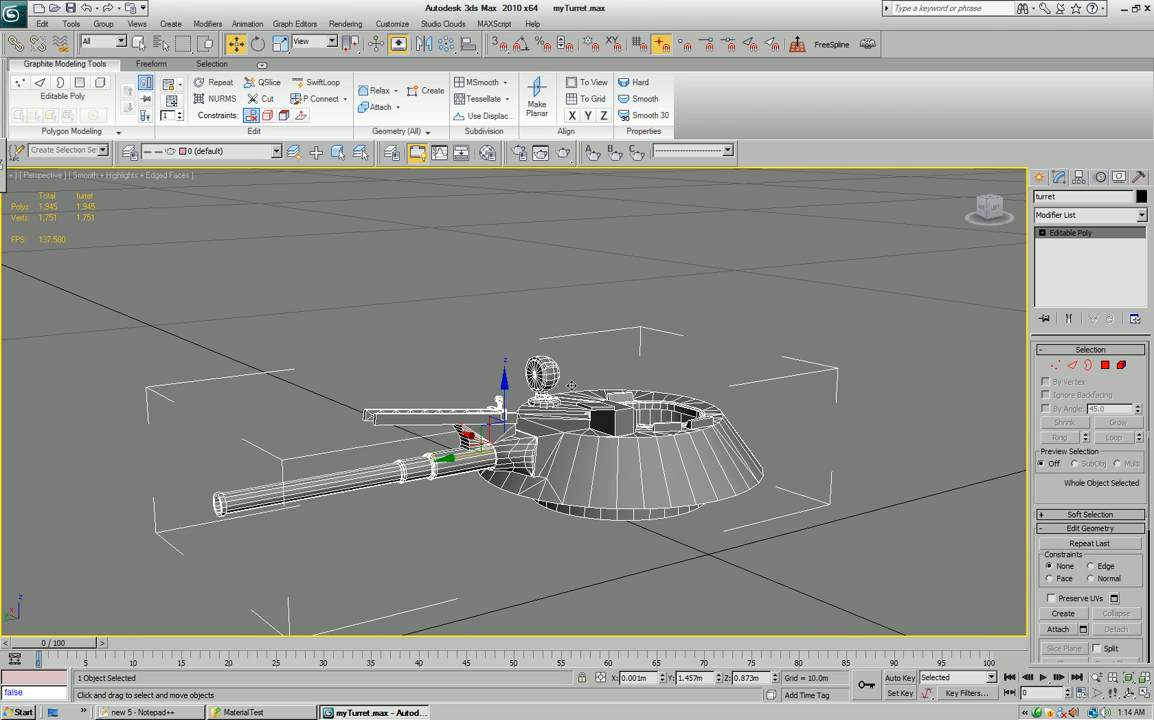
pyautogui.moveTo(570, 400); pyautogui.dragTo(688, 493)
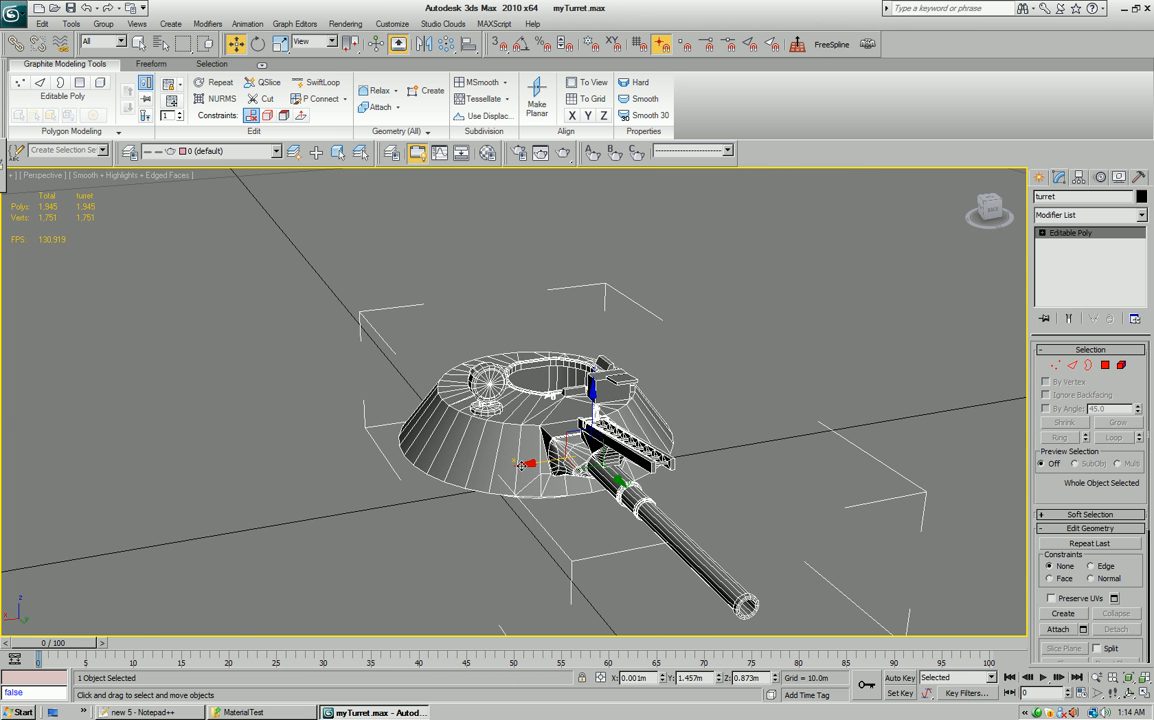
pyautogui.moveTo(600, 450); pyautogui.dragTo(680, 420)
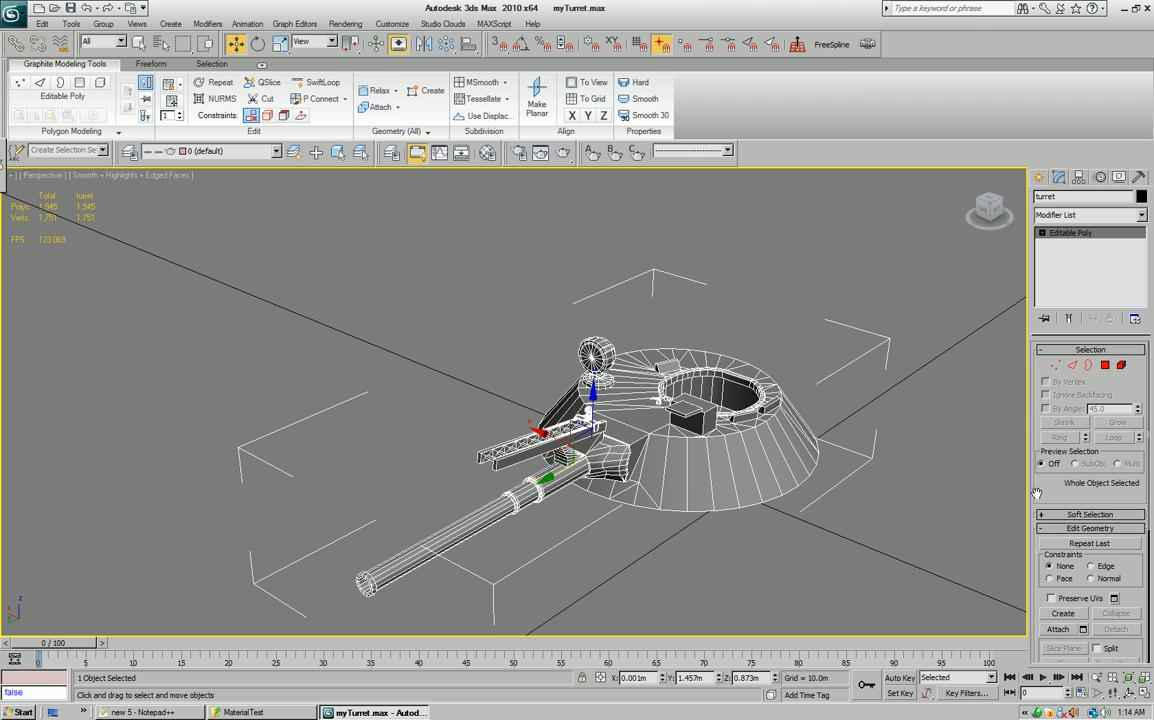
# Select the gun's polygons and a strip of turret-ring faces, then dismiss the folder window
pyautogui.click(1105, 365)
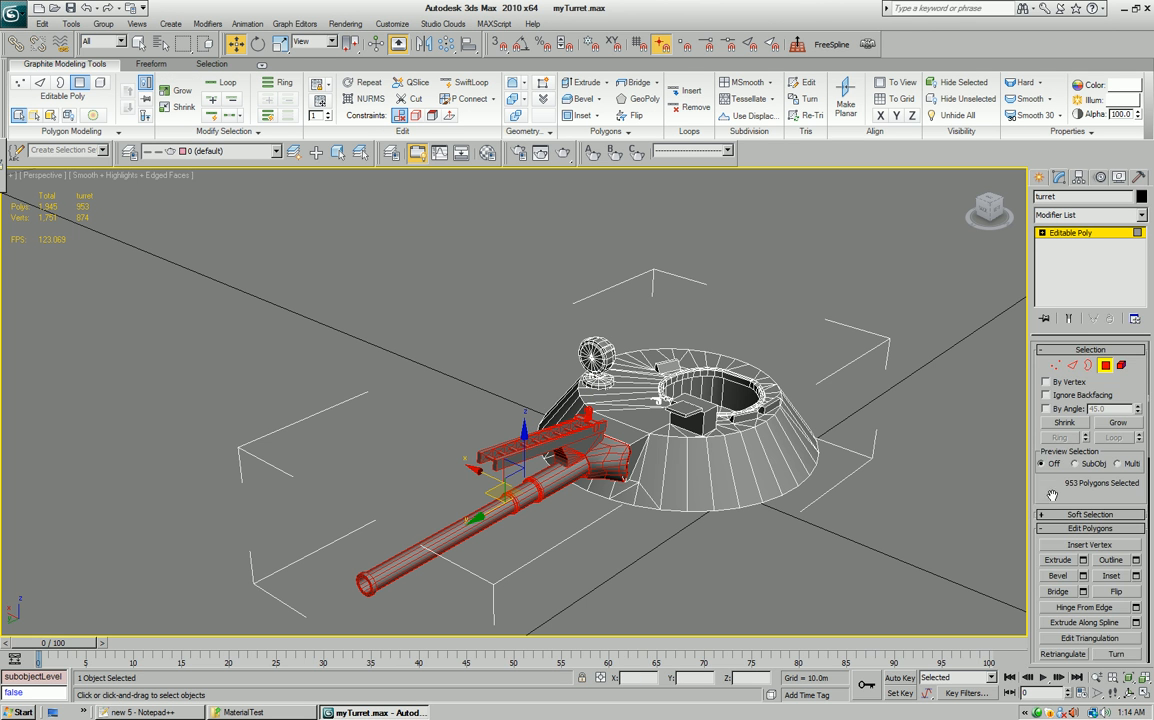
pyautogui.scroll(-3)
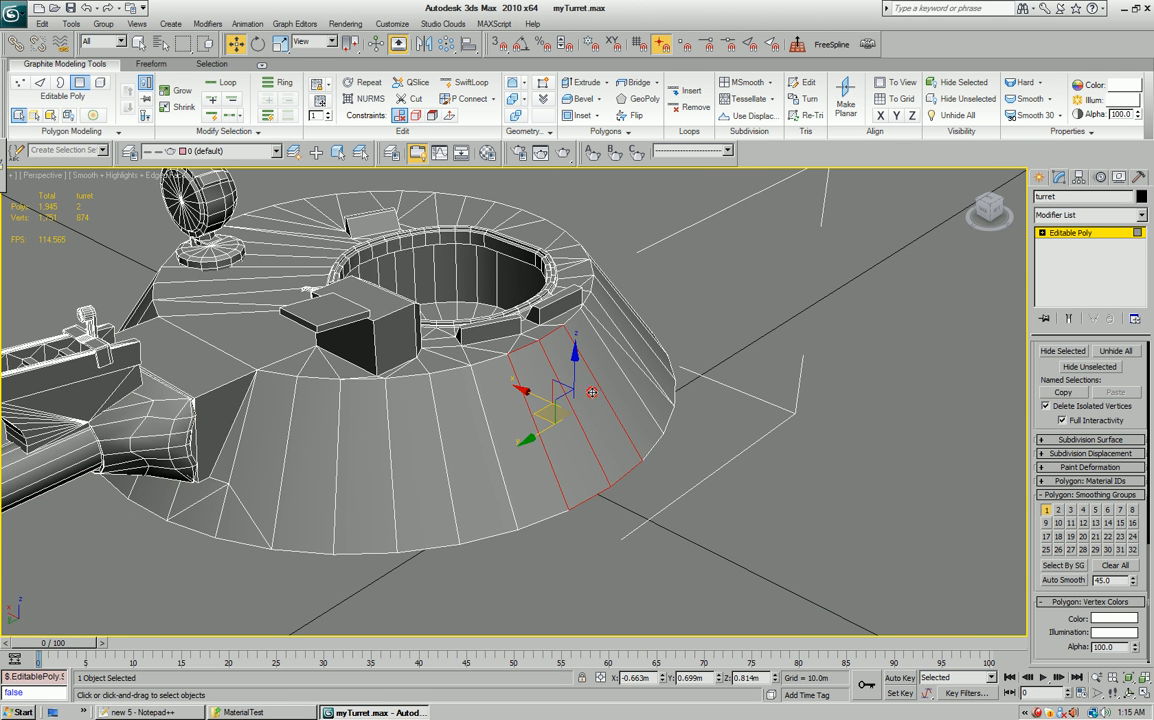
pyautogui.click(807, 494)
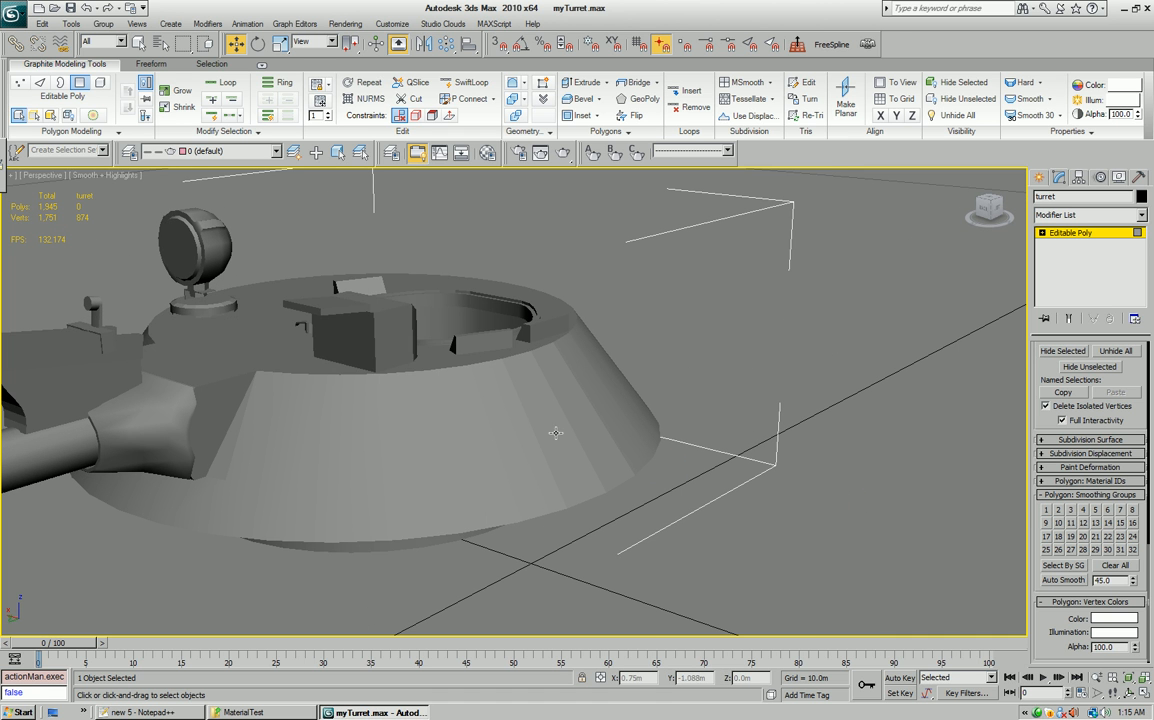
pyautogui.moveTo(577, 416)
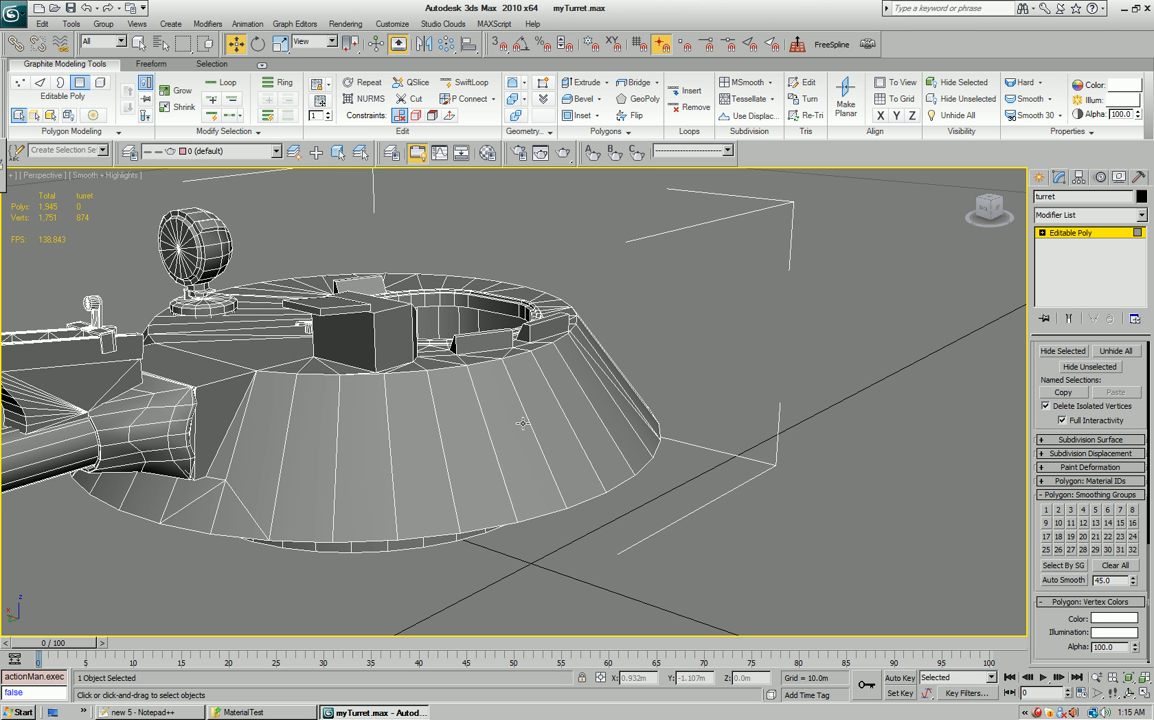
pyautogui.click(540, 430)
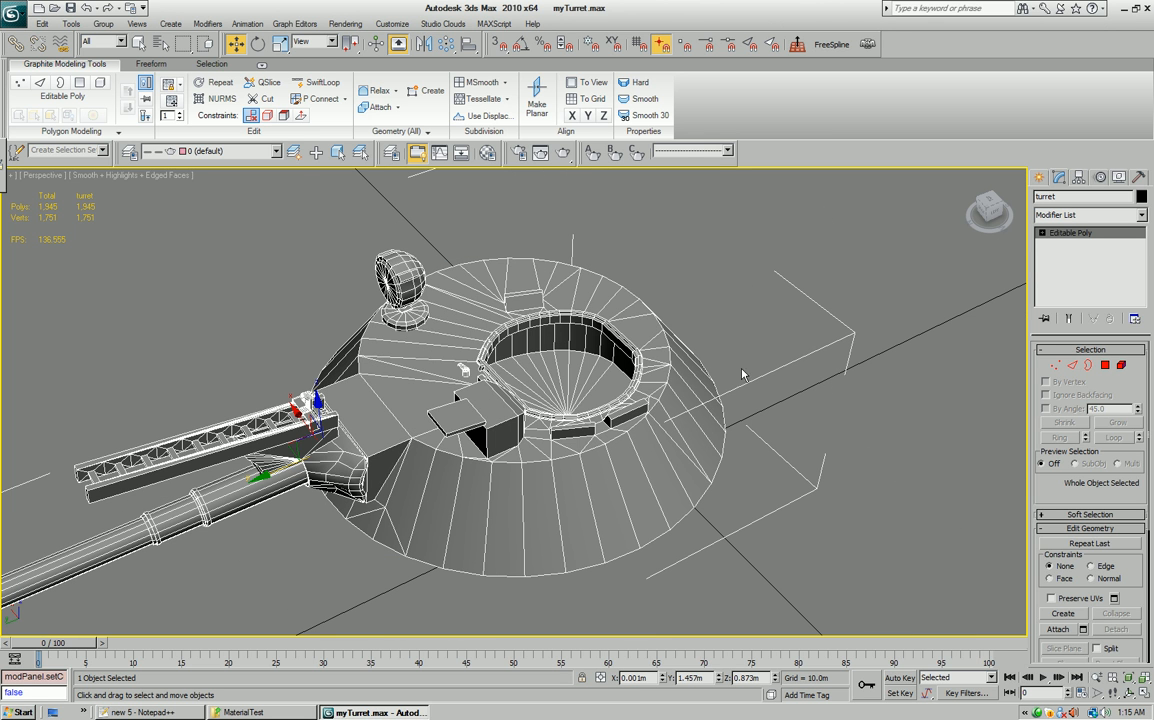
pyautogui.click(1104, 365)
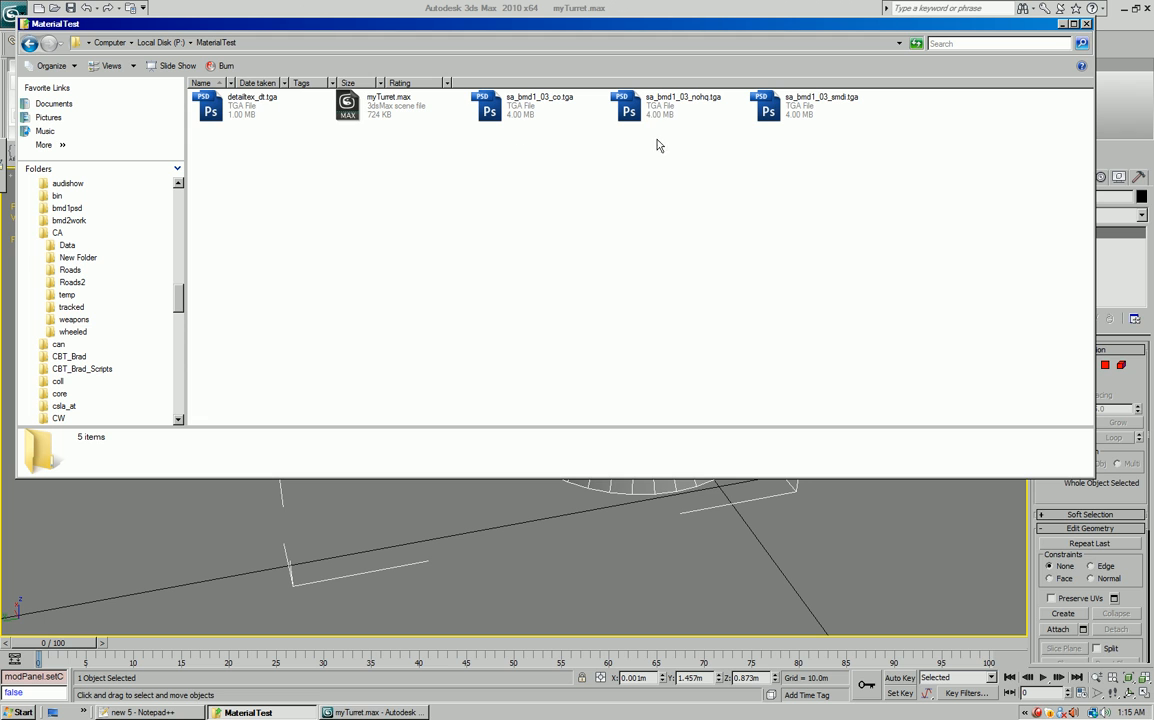
pyautogui.moveTo(795, 124)
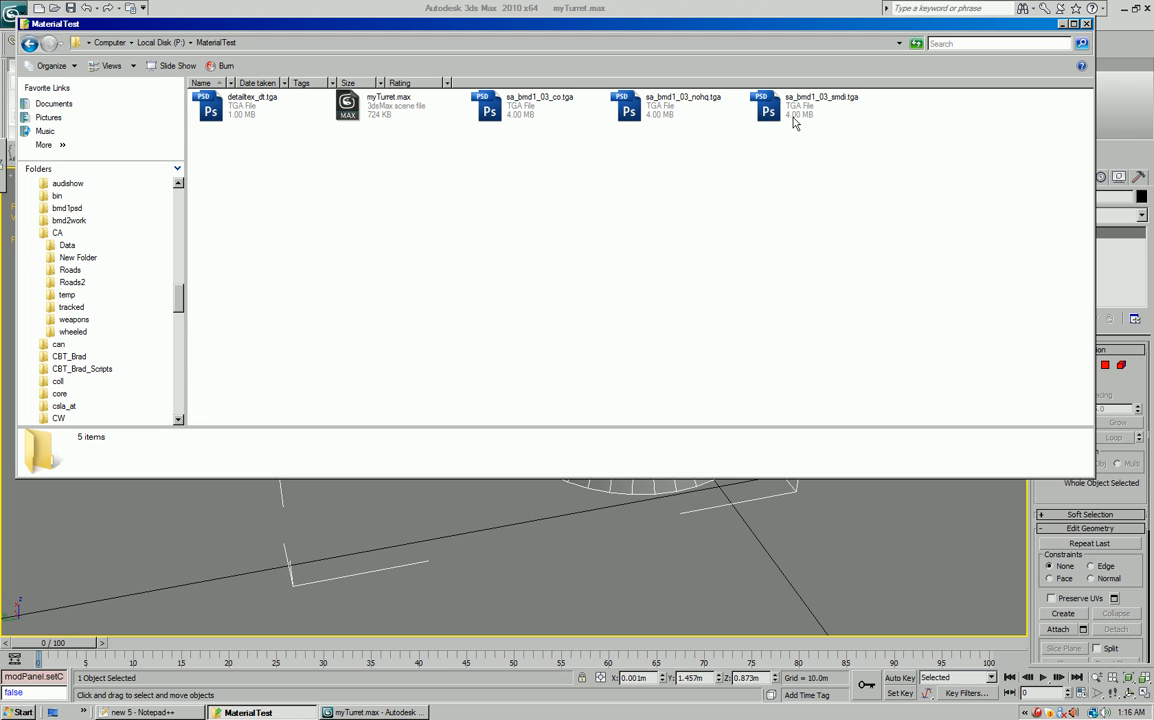
pyautogui.moveTo(245, 123)
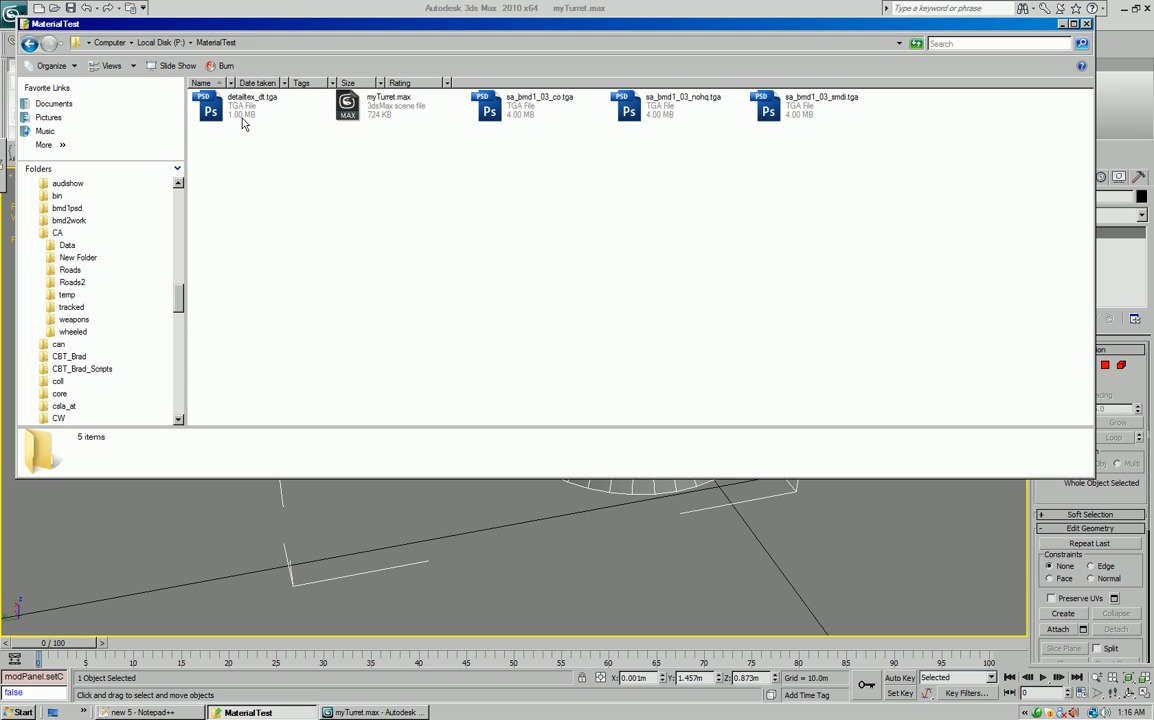
pyautogui.moveTo(868, 174)
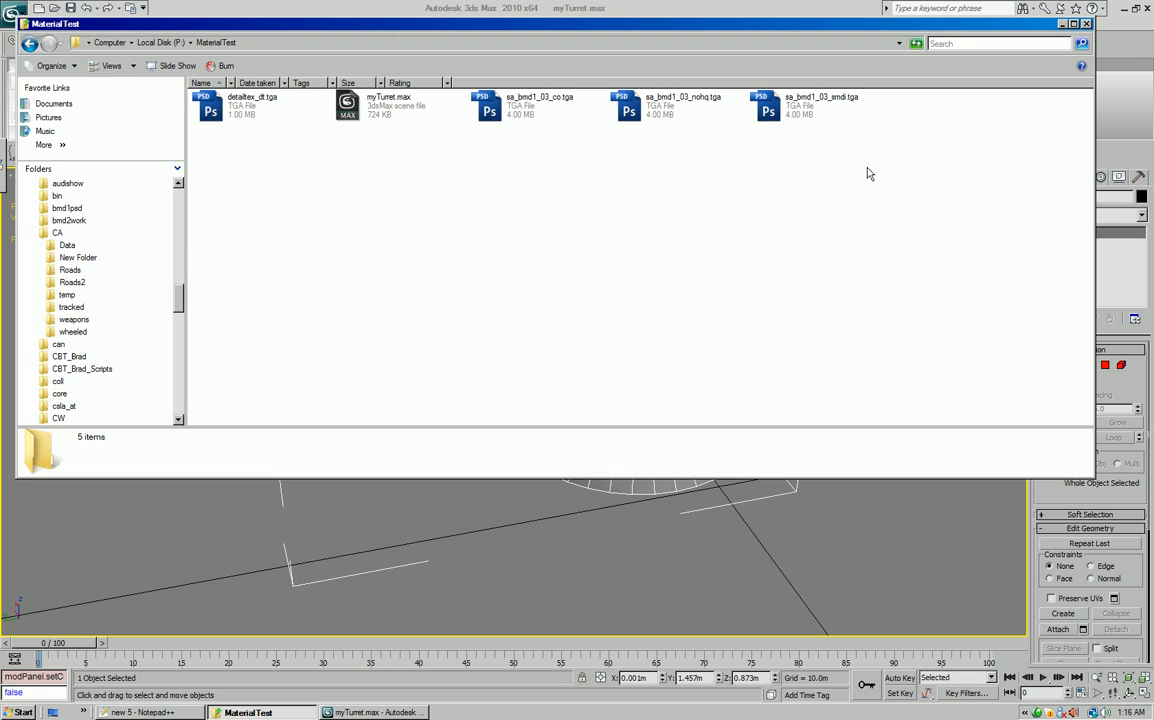
pyautogui.moveTo(651, 217)
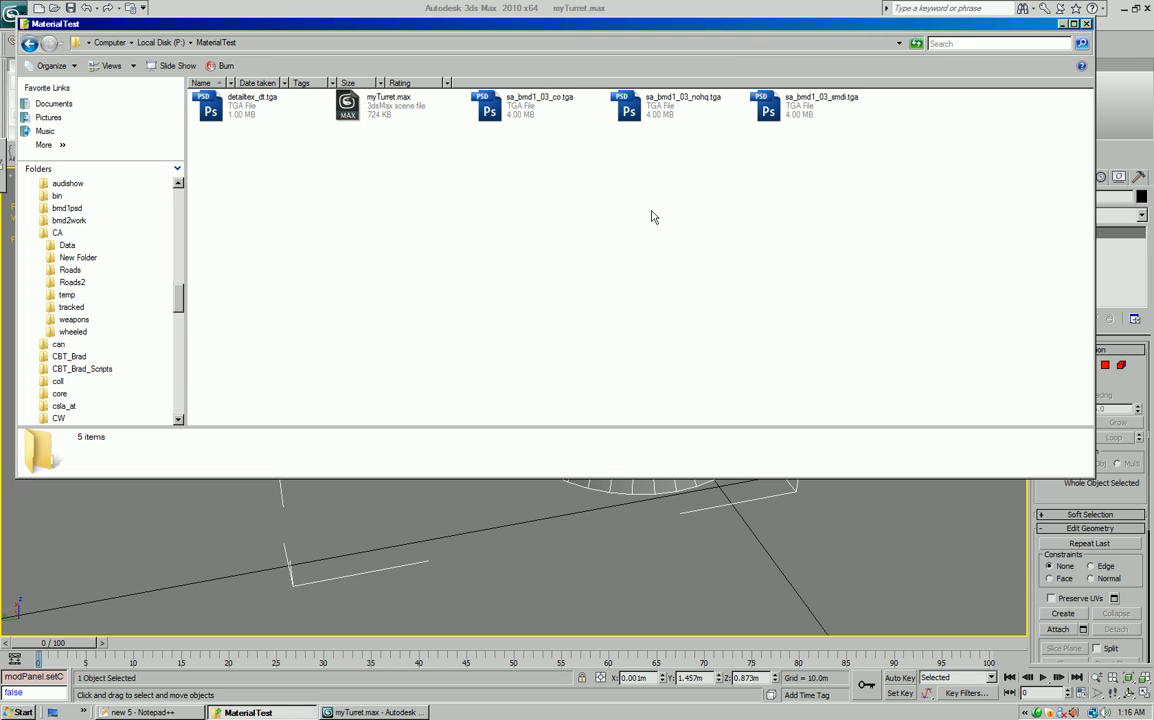
pyautogui.moveTo(602, 222)
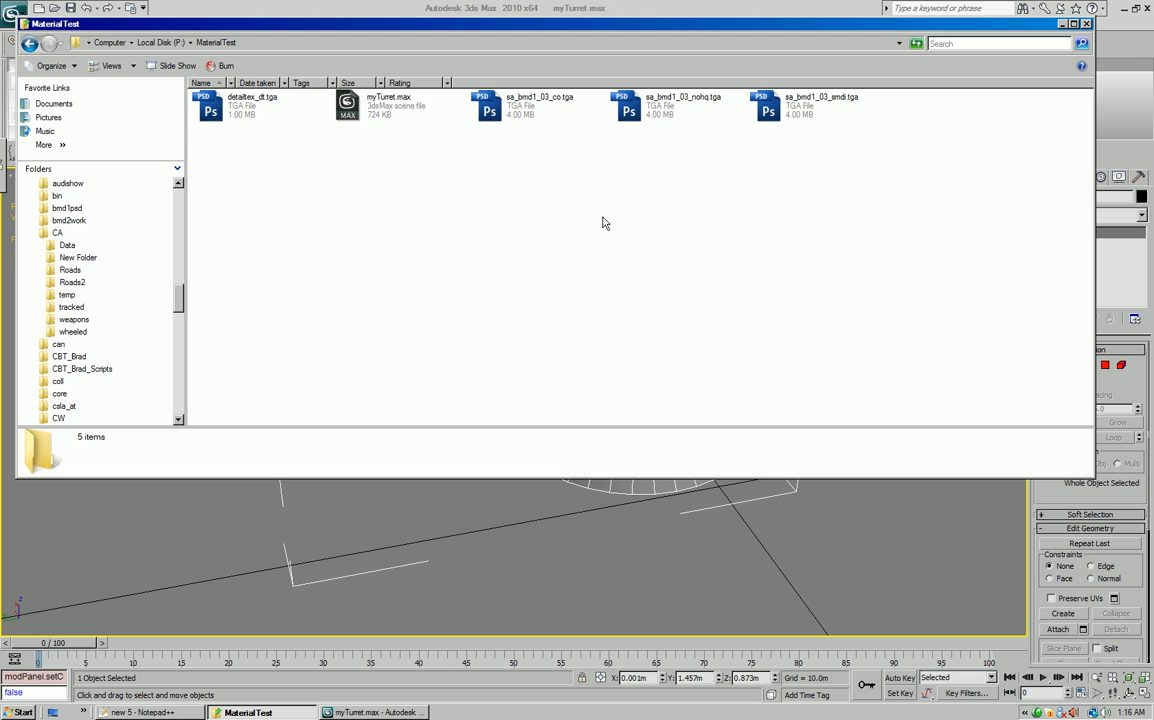
pyautogui.click(539, 105)
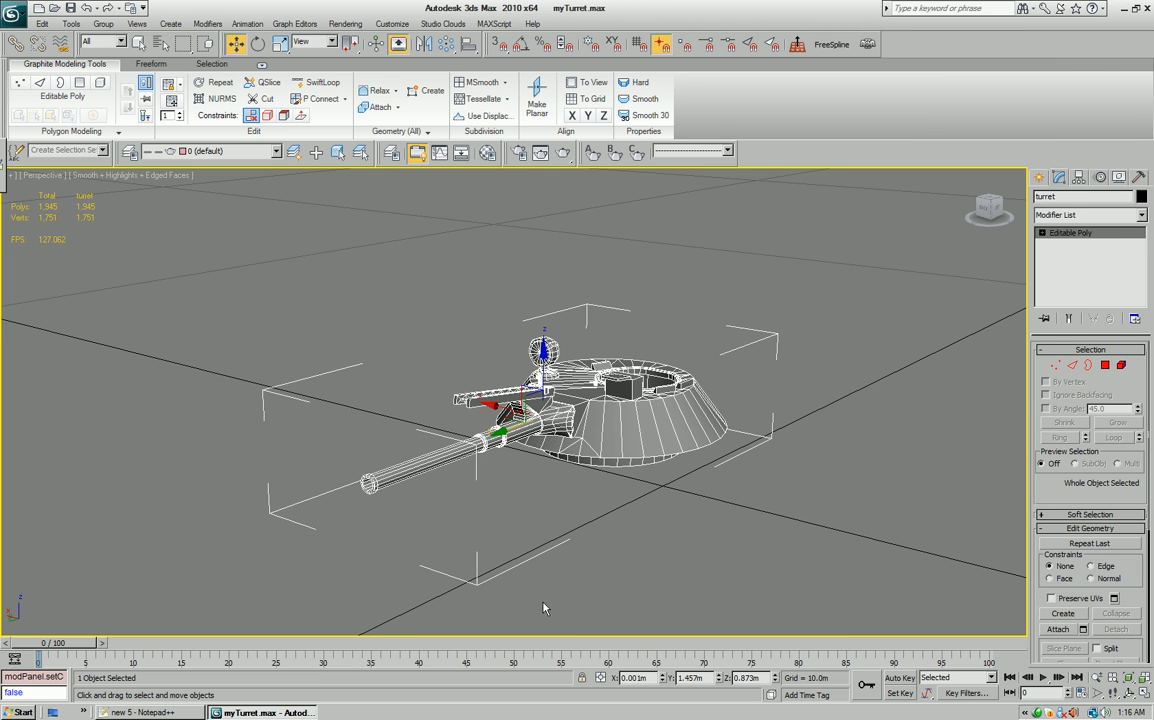
pyautogui.moveTo(603, 454)
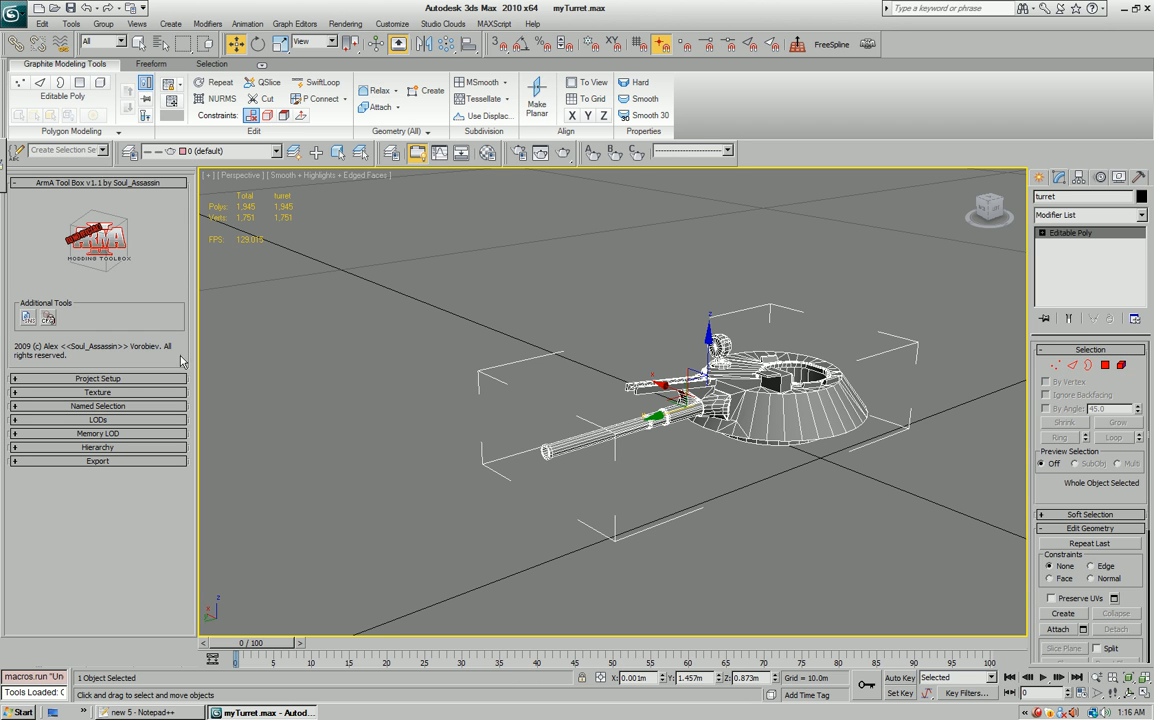
pyautogui.moveTo(114, 478)
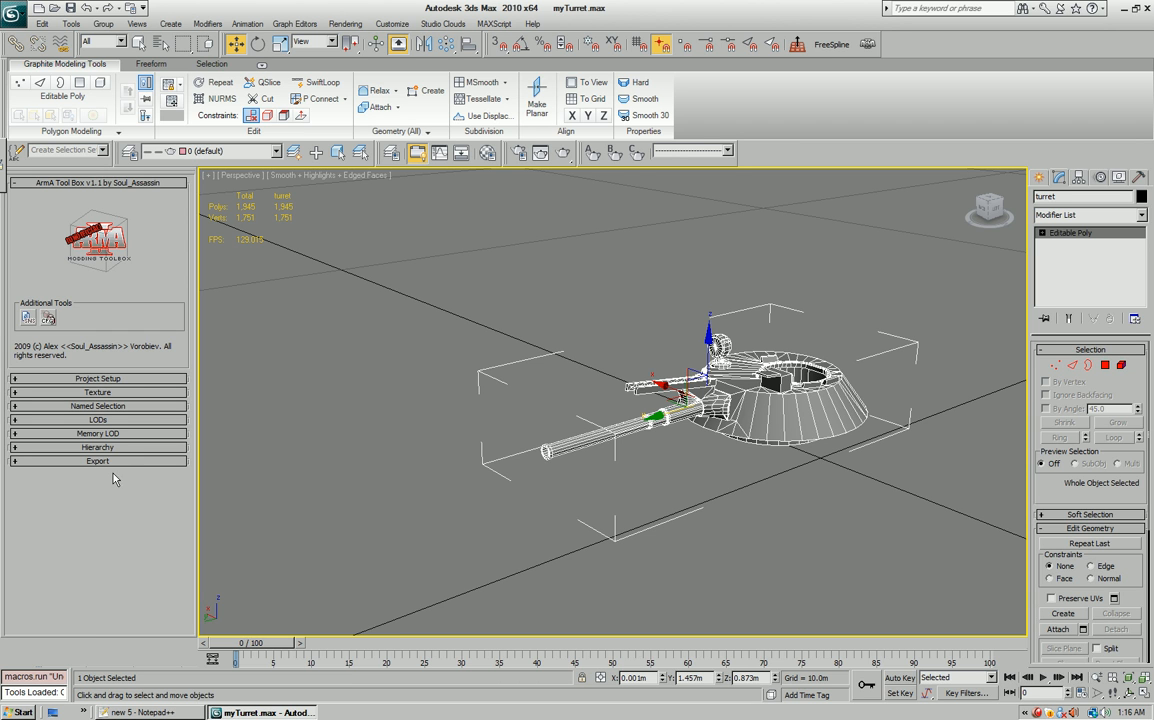
pyautogui.moveTo(130, 378)
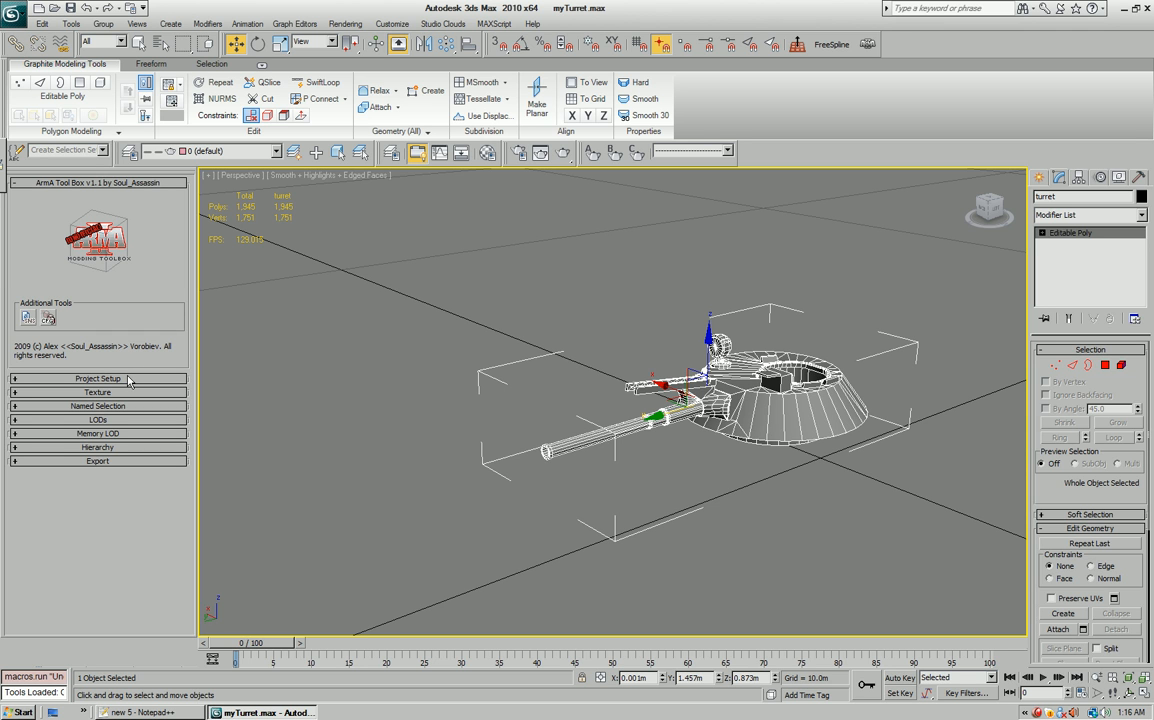
pyautogui.moveTo(180, 378)
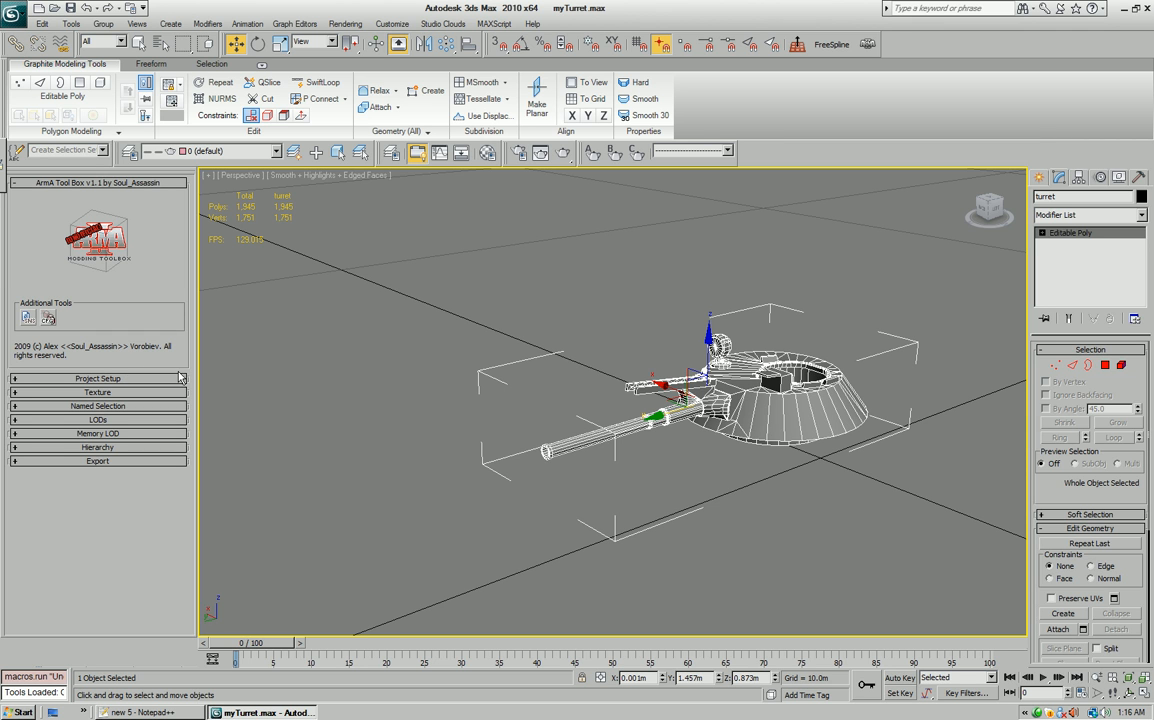
# Expand the ArmA Toolbox project setup options
pyautogui.click(97, 378)
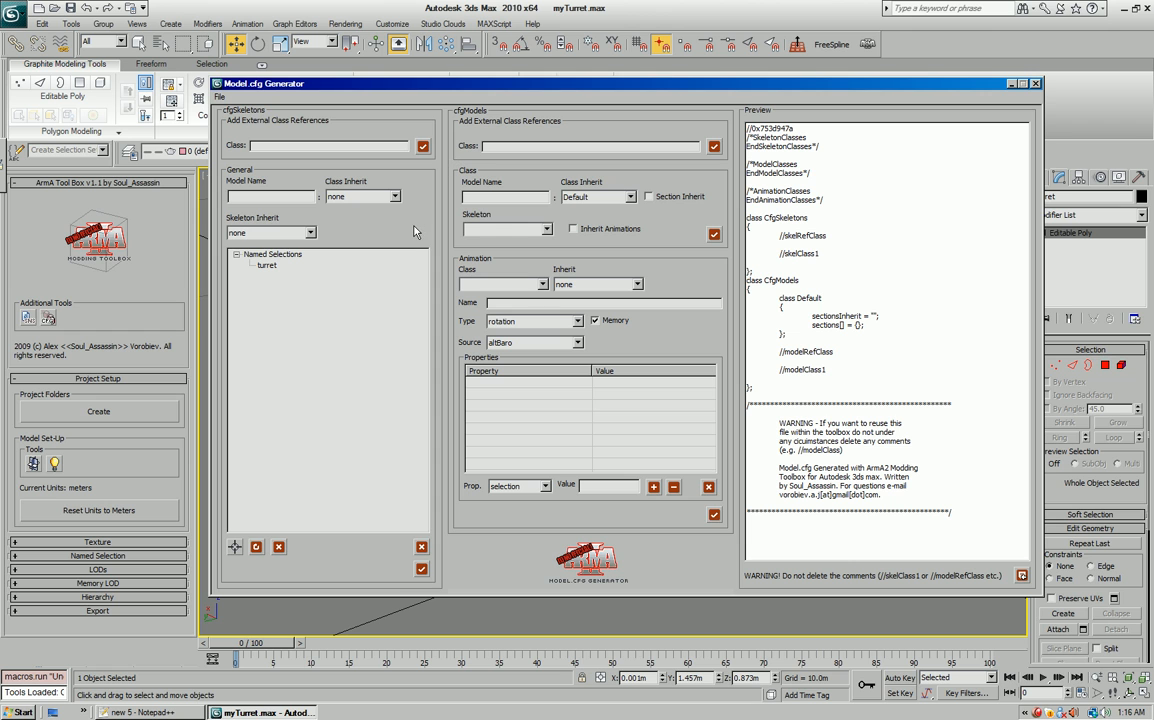
pyautogui.moveTo(701, 318)
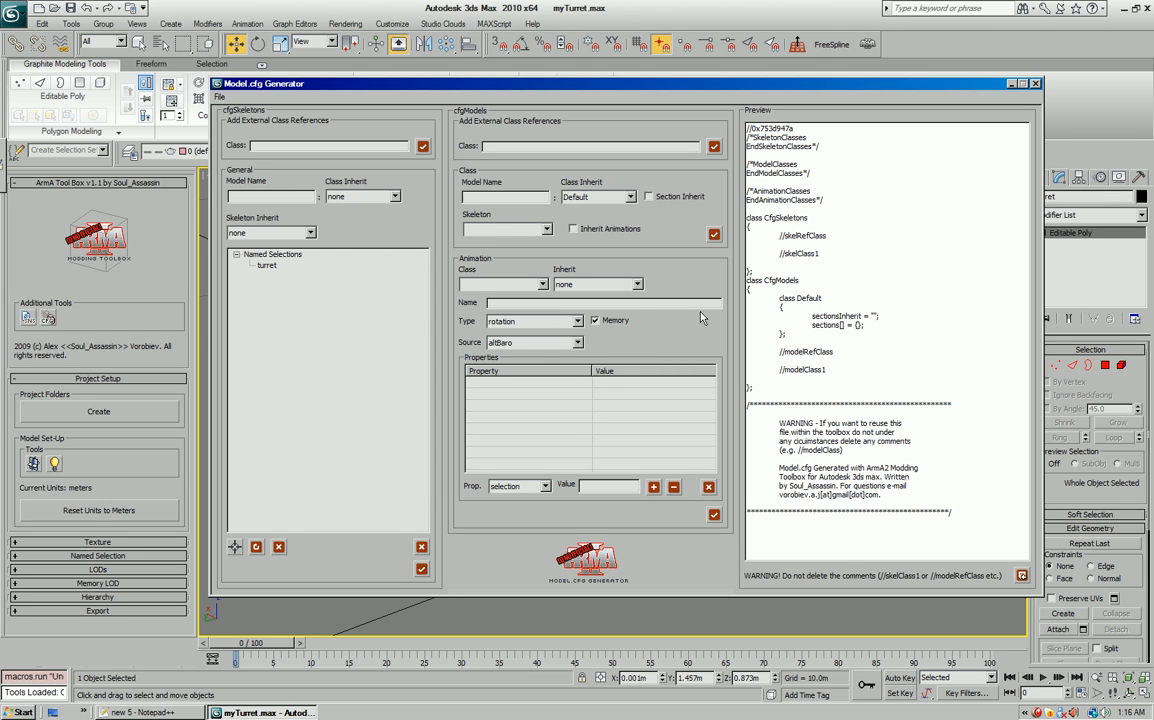
# Open the Model.cfg Generator, then close it and decline to save
pyautogui.click(219, 96)
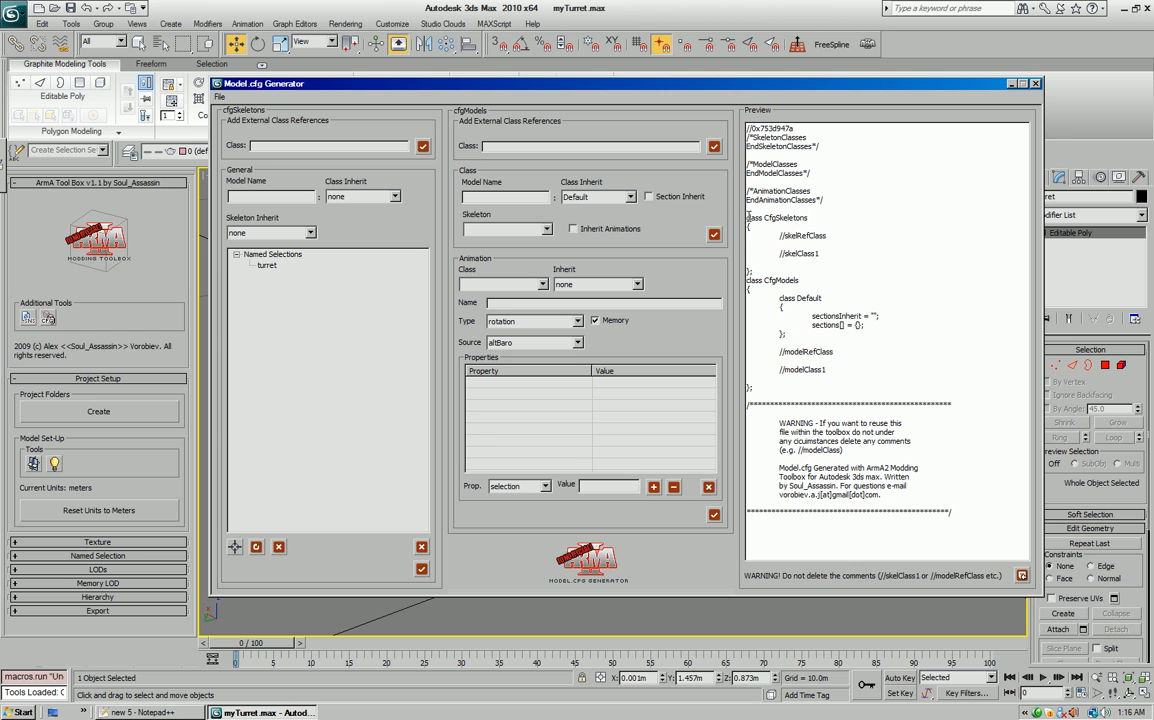
pyautogui.moveTo(1039, 86)
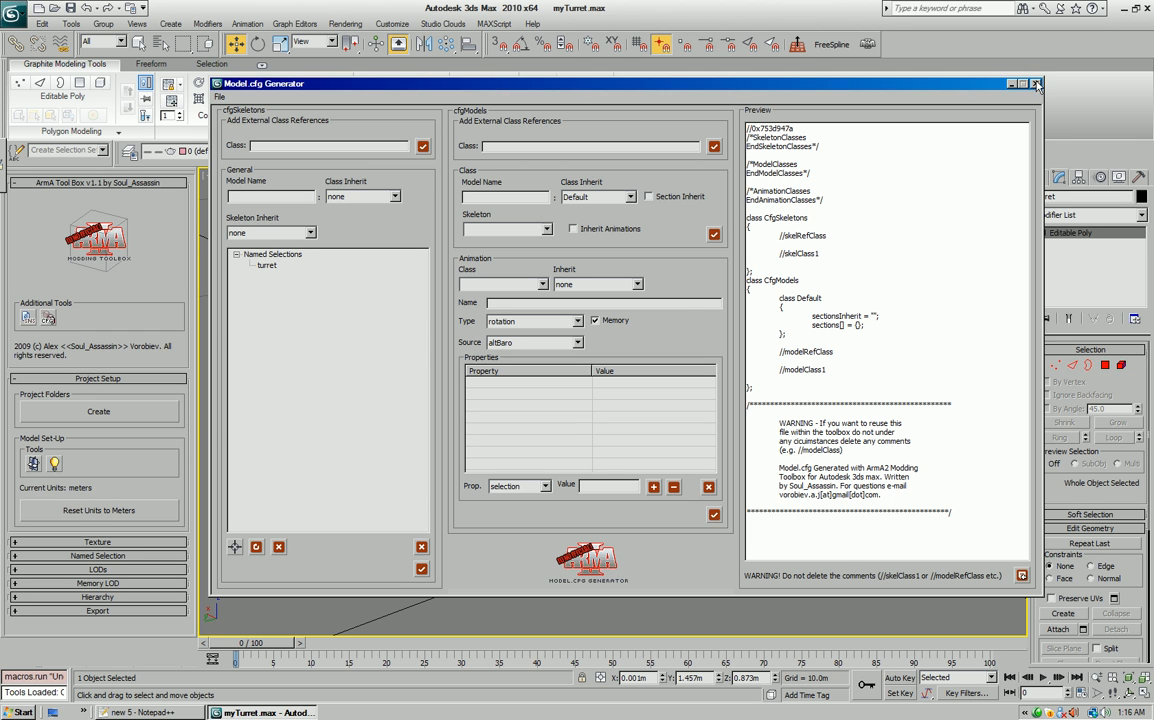
pyautogui.click(1036, 83)
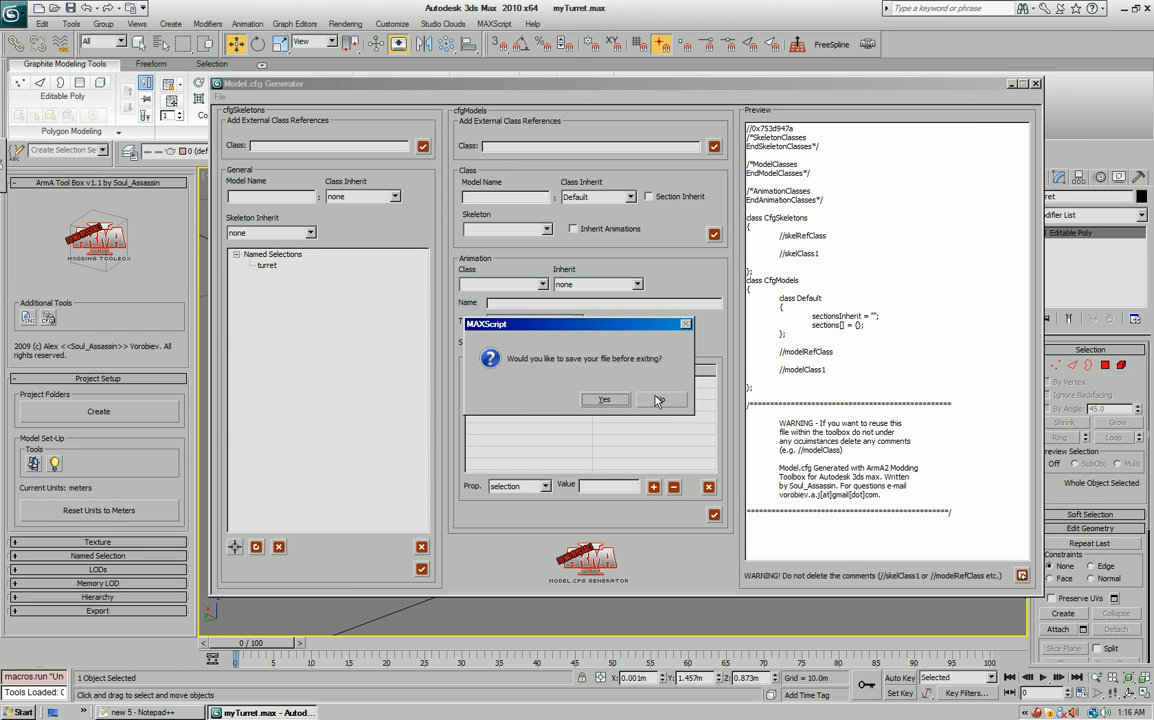
pyautogui.click(657, 399)
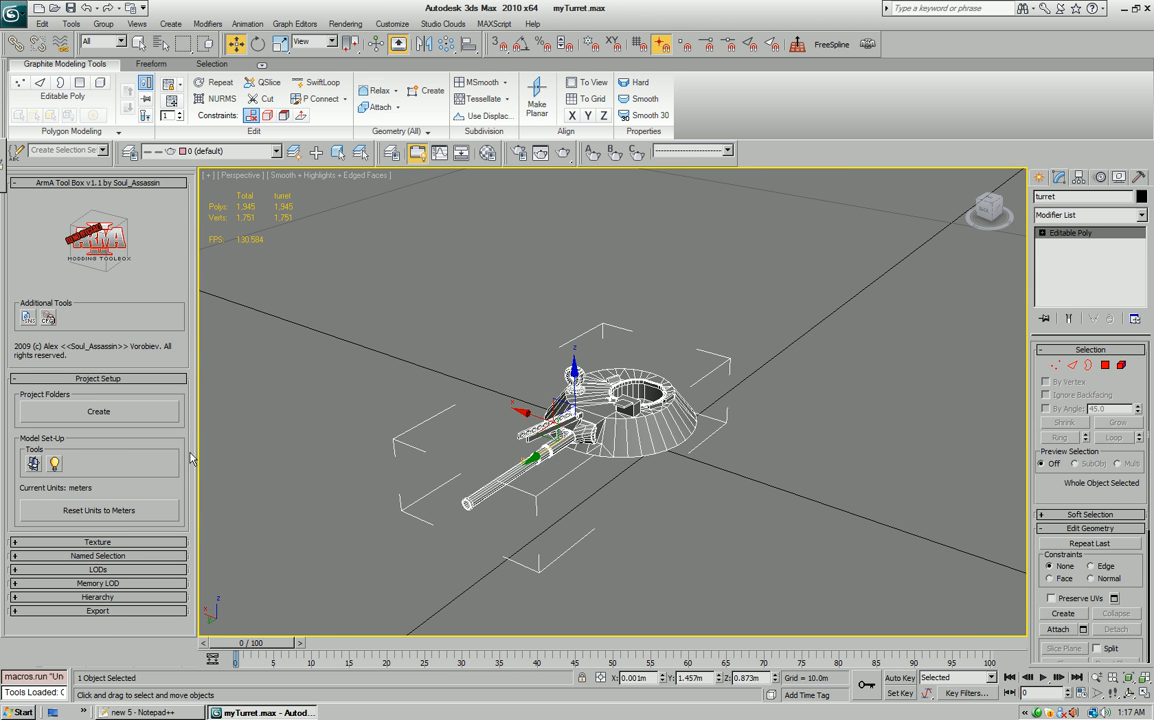
pyautogui.moveTo(57, 463)
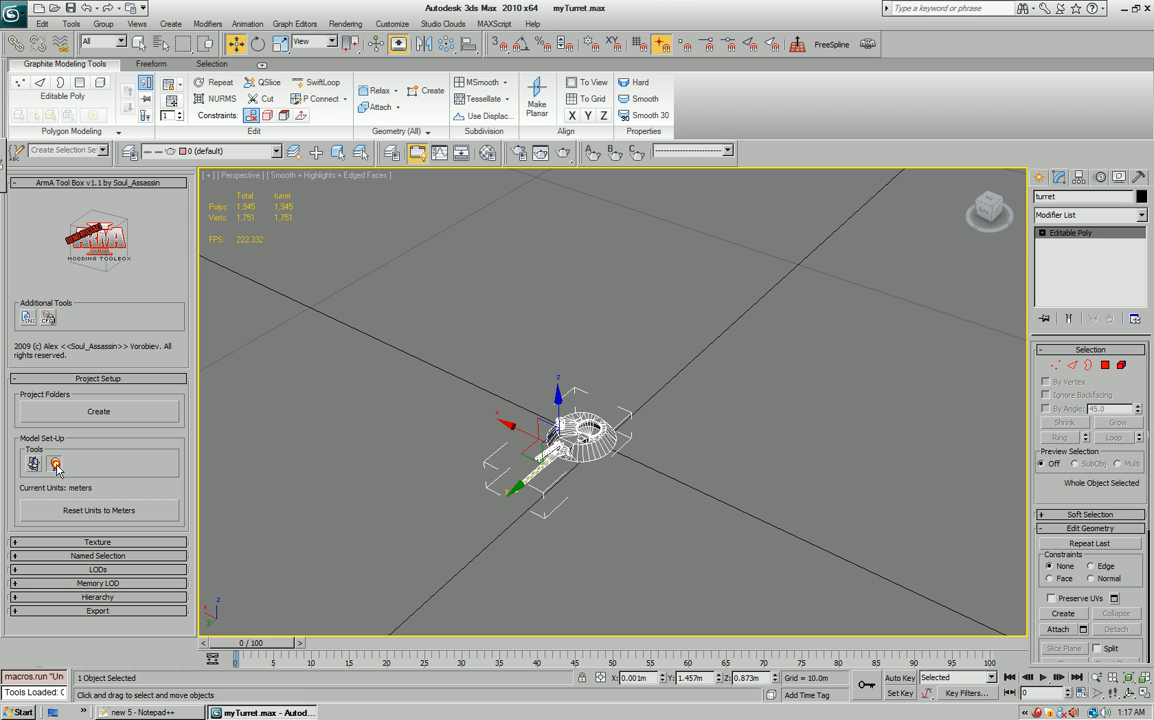
# Create Three Lights around the turret from the ArmA Model Set-Up tools
pyautogui.click(55, 463)
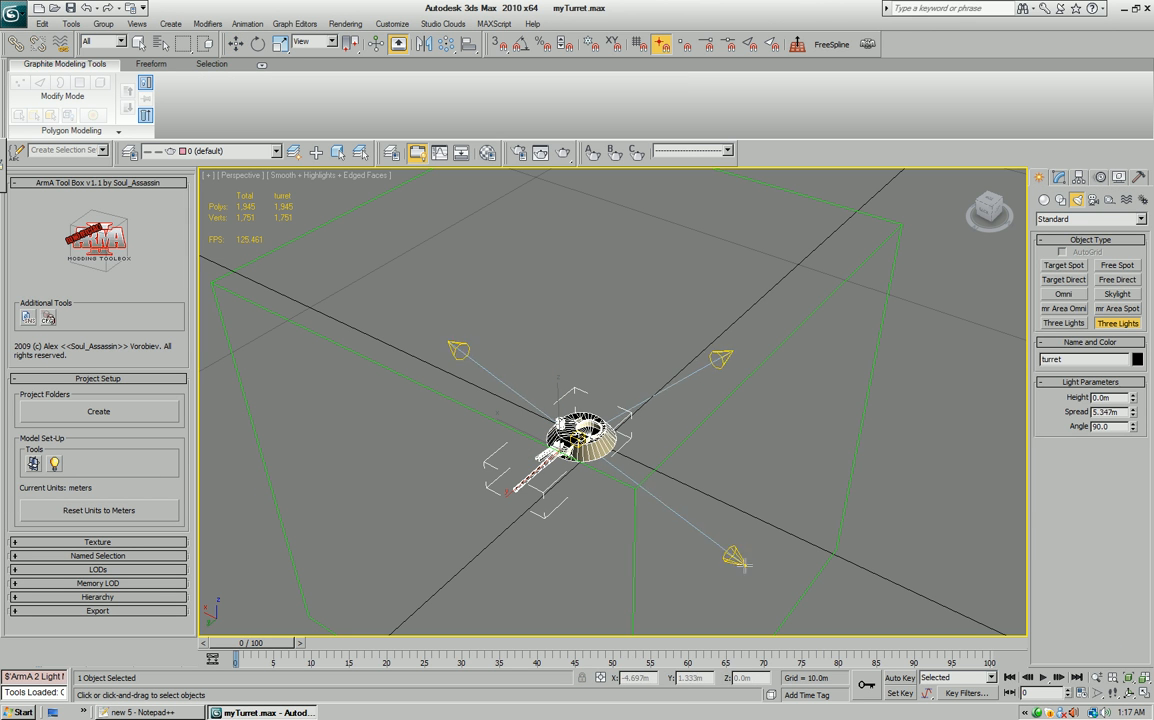
pyautogui.click(703, 397)
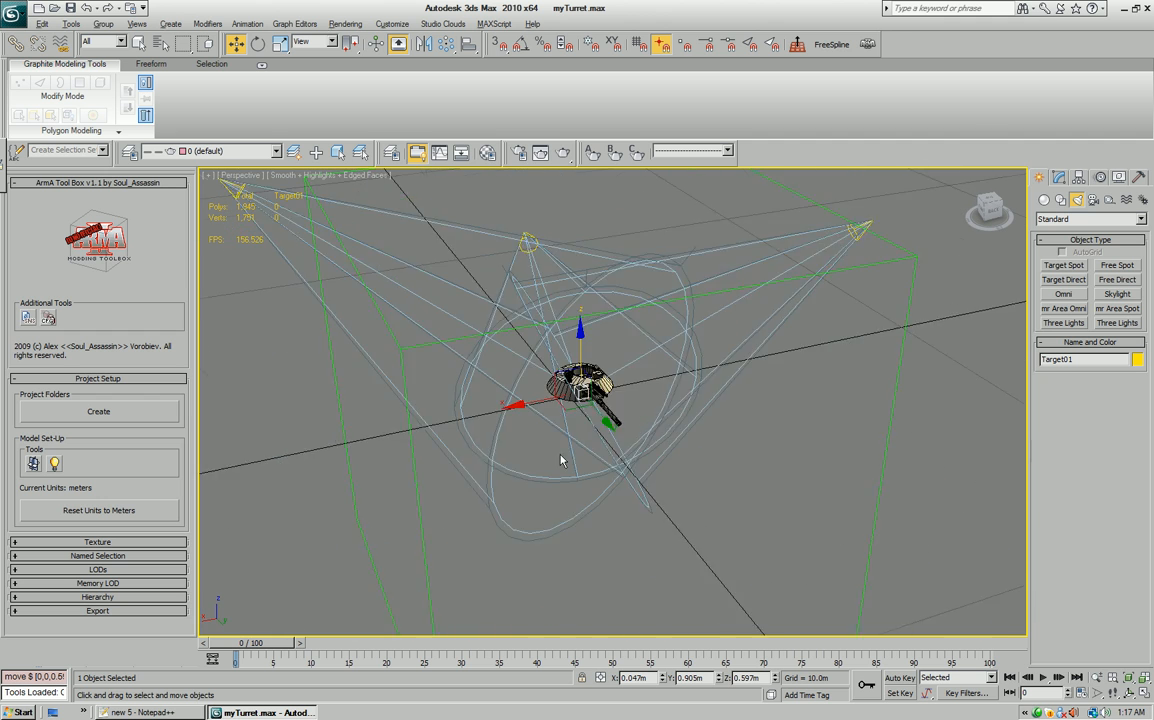
# Deselect the lights and expand the LODs rollout showing LOD 0 and Memory
pyautogui.click(644, 462)
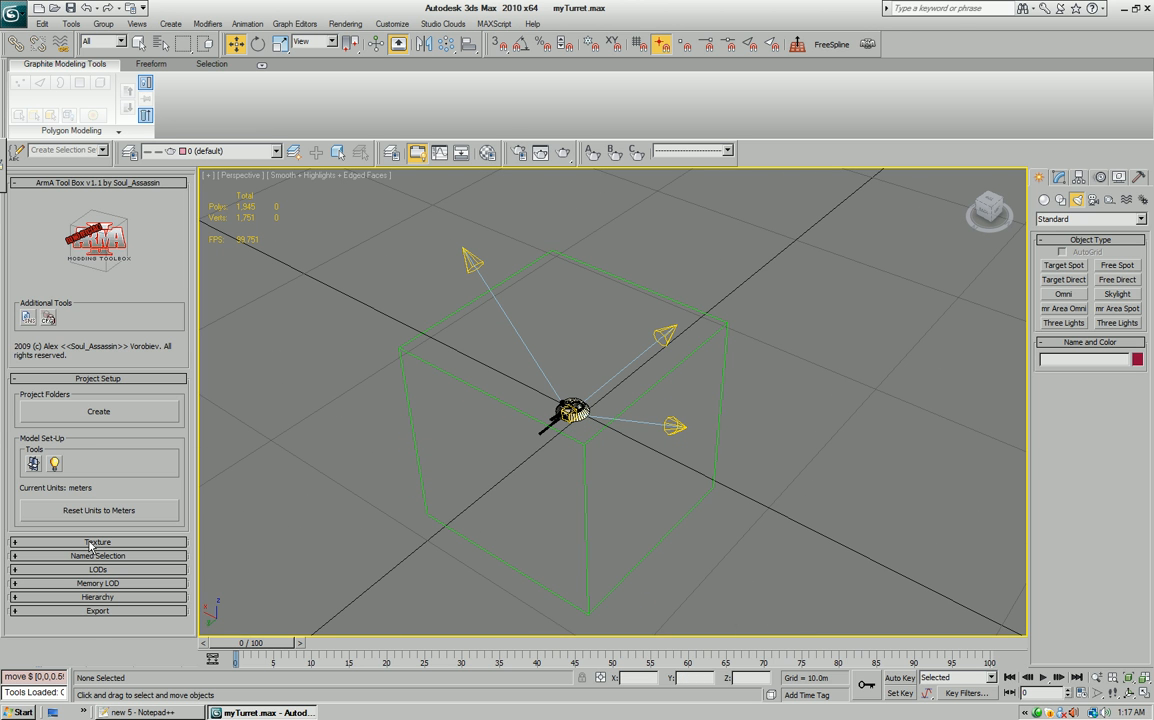
pyautogui.click(98, 569)
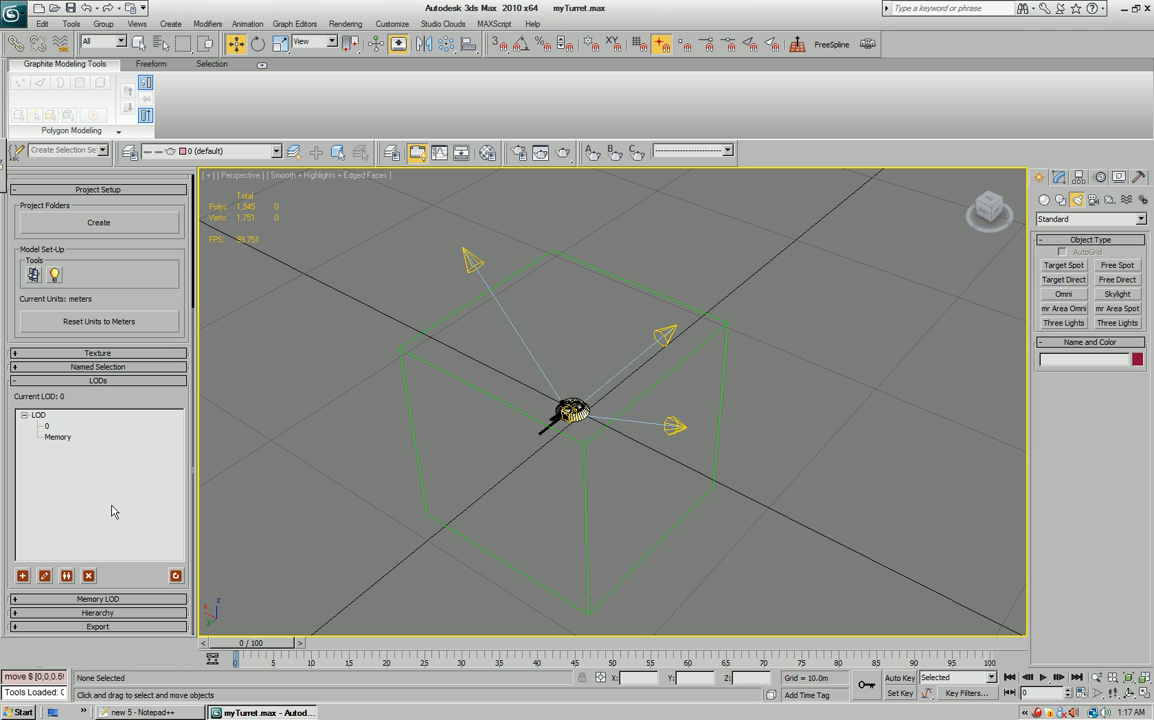
pyautogui.moveTo(219, 197)
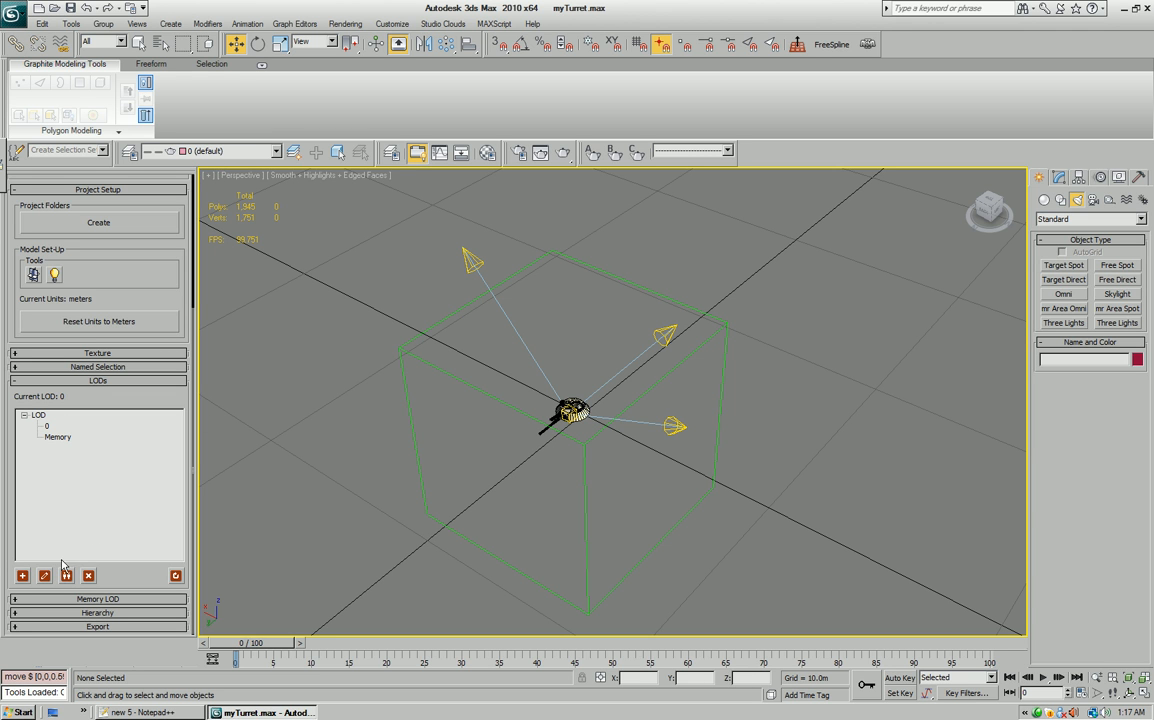
pyautogui.moveTo(290, 508)
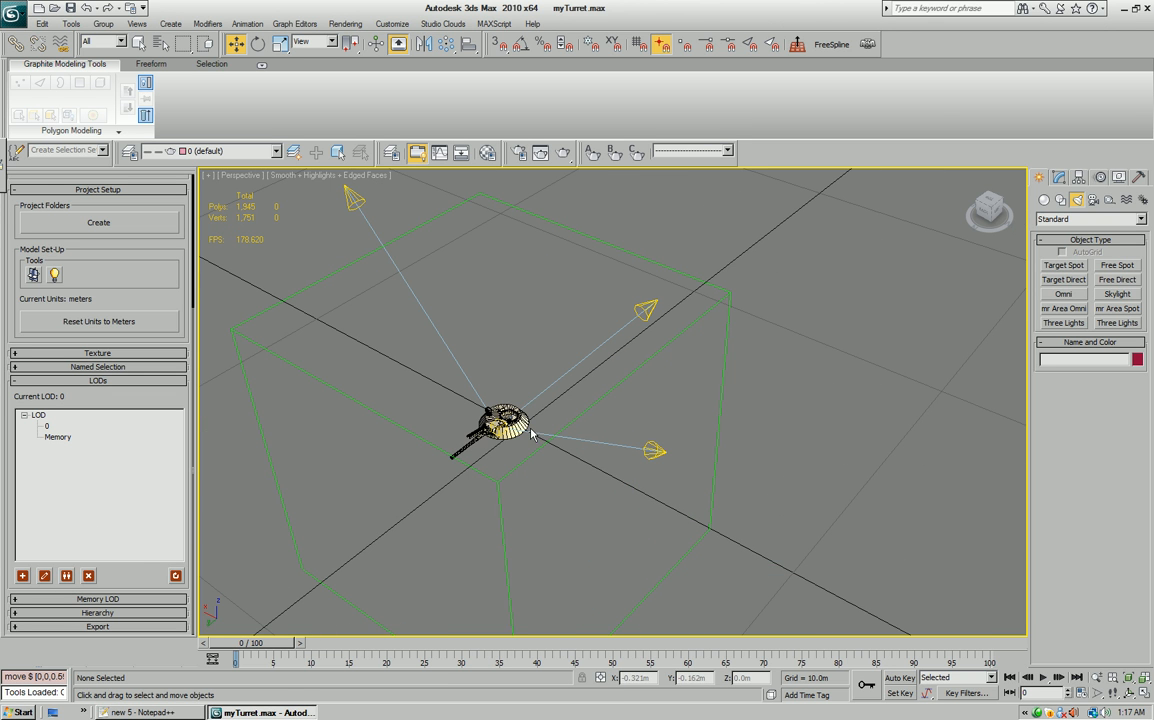
pyautogui.moveTo(70, 498)
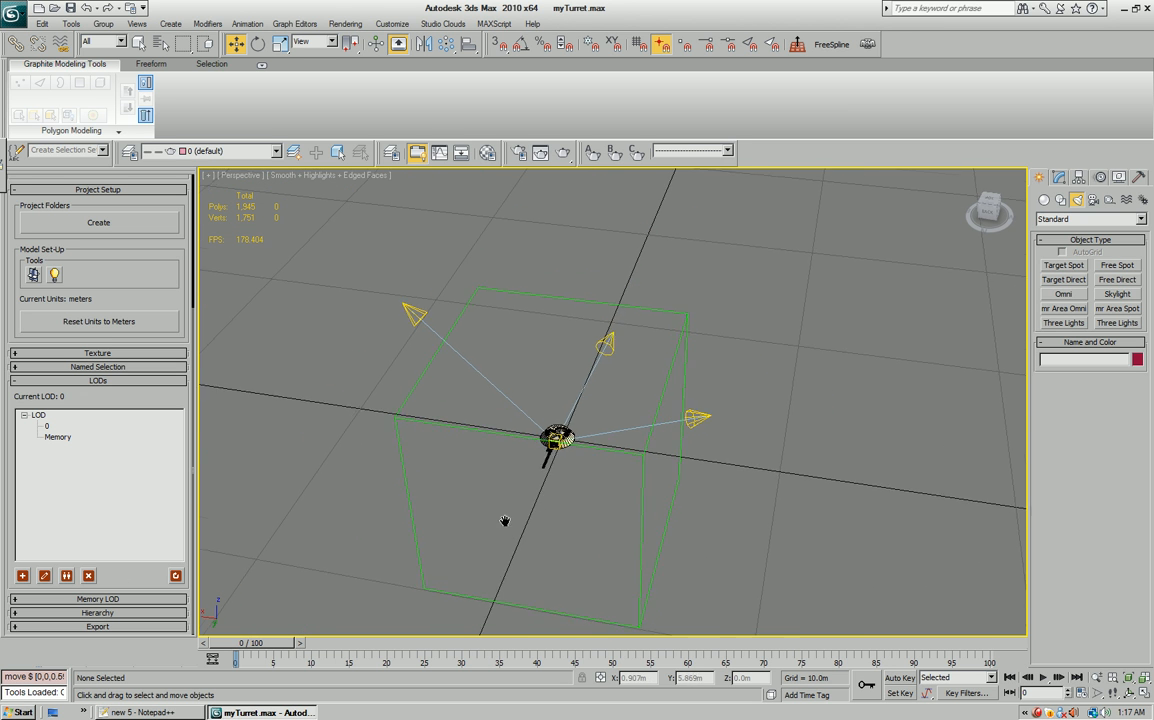
# Add a Resolution-preset LOD named 'other' and confirm it
pyautogui.click(22, 575)
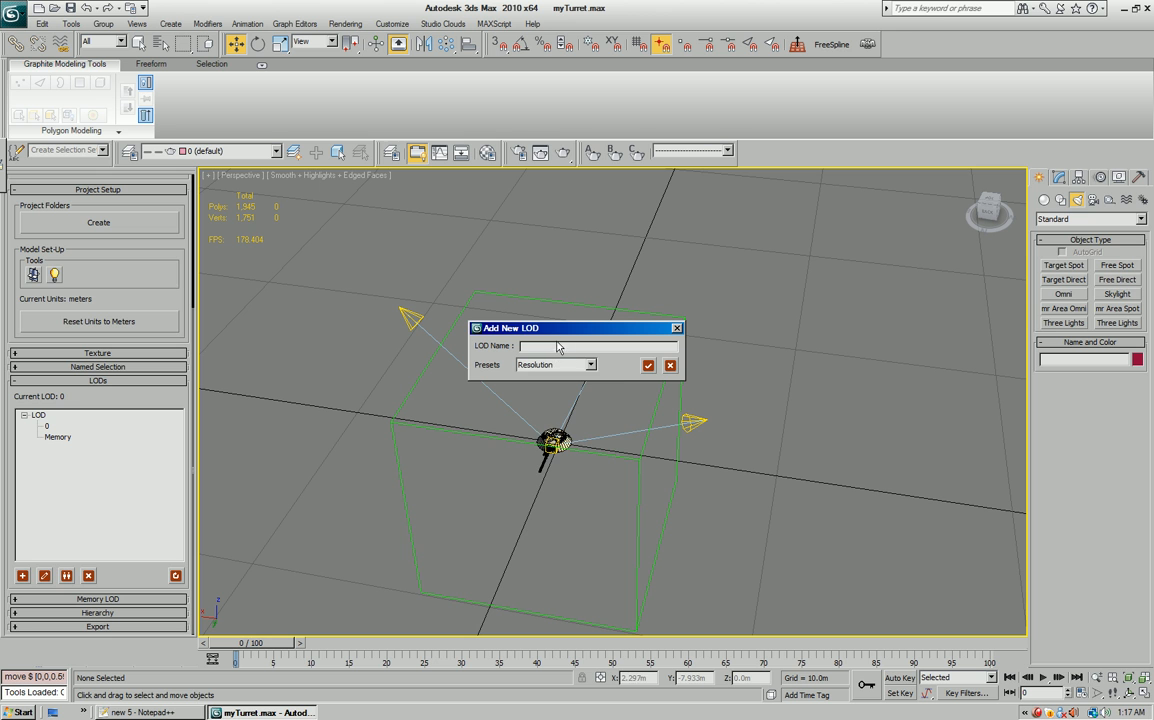
pyautogui.click(589, 364)
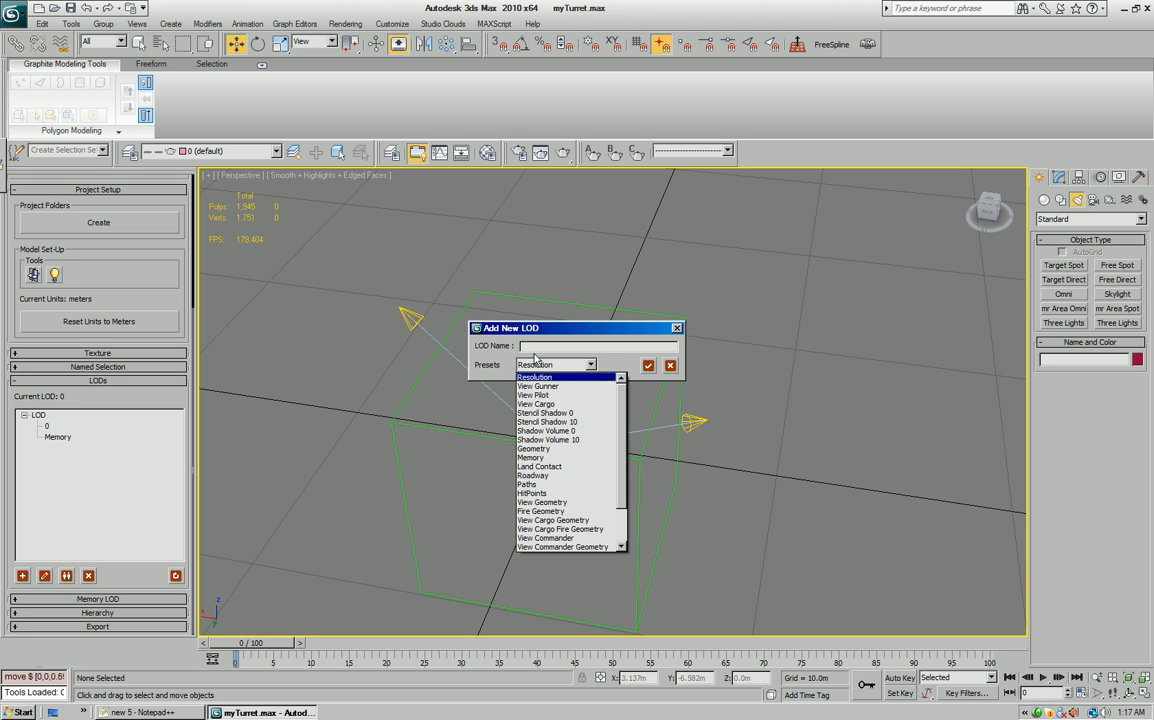
pyautogui.click(555, 377)
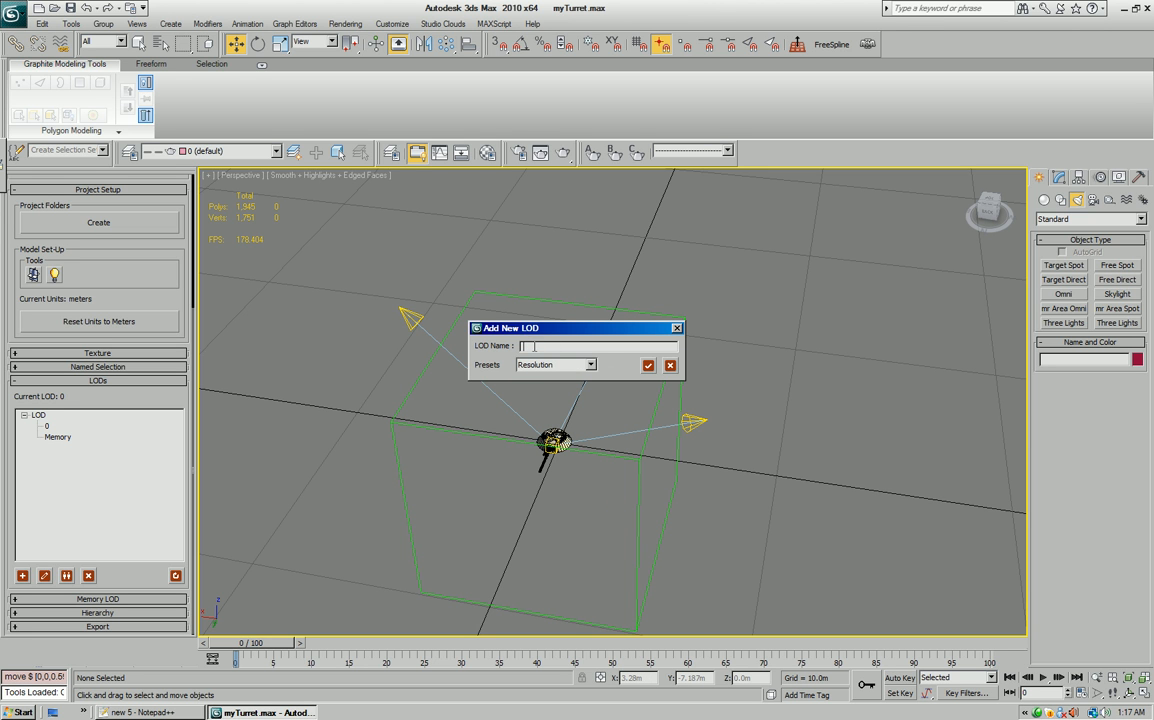
pyautogui.write('oth')
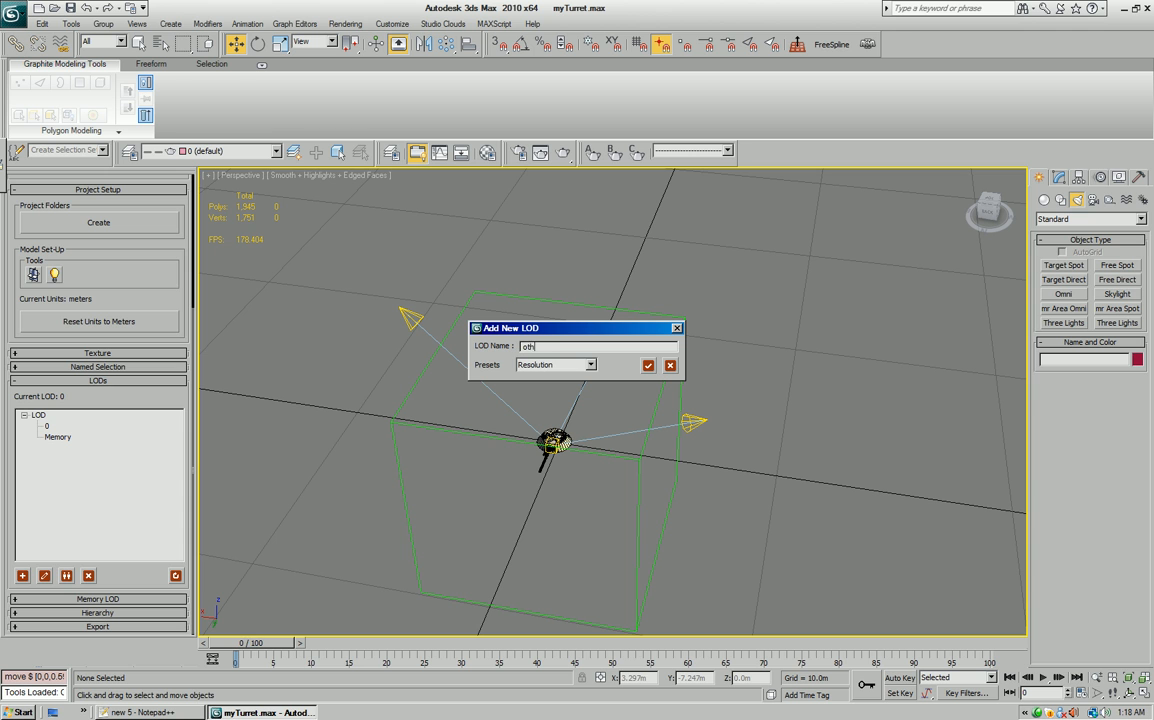
pyautogui.click(648, 364)
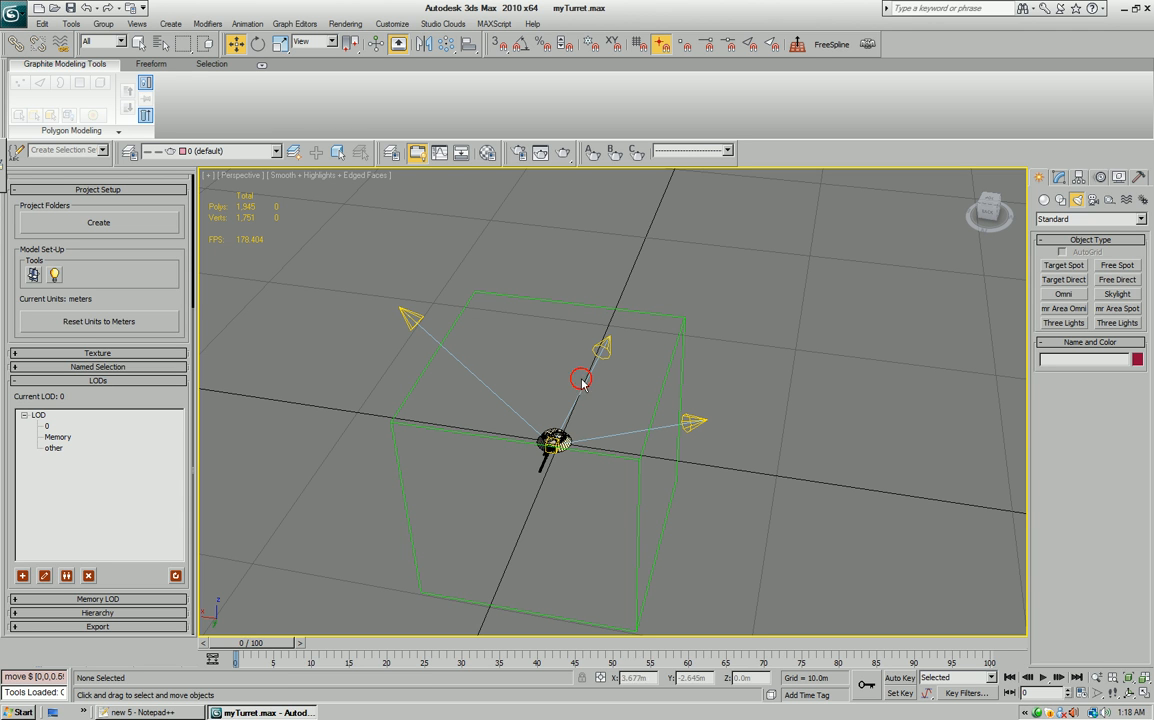
pyautogui.moveTo(372, 291)
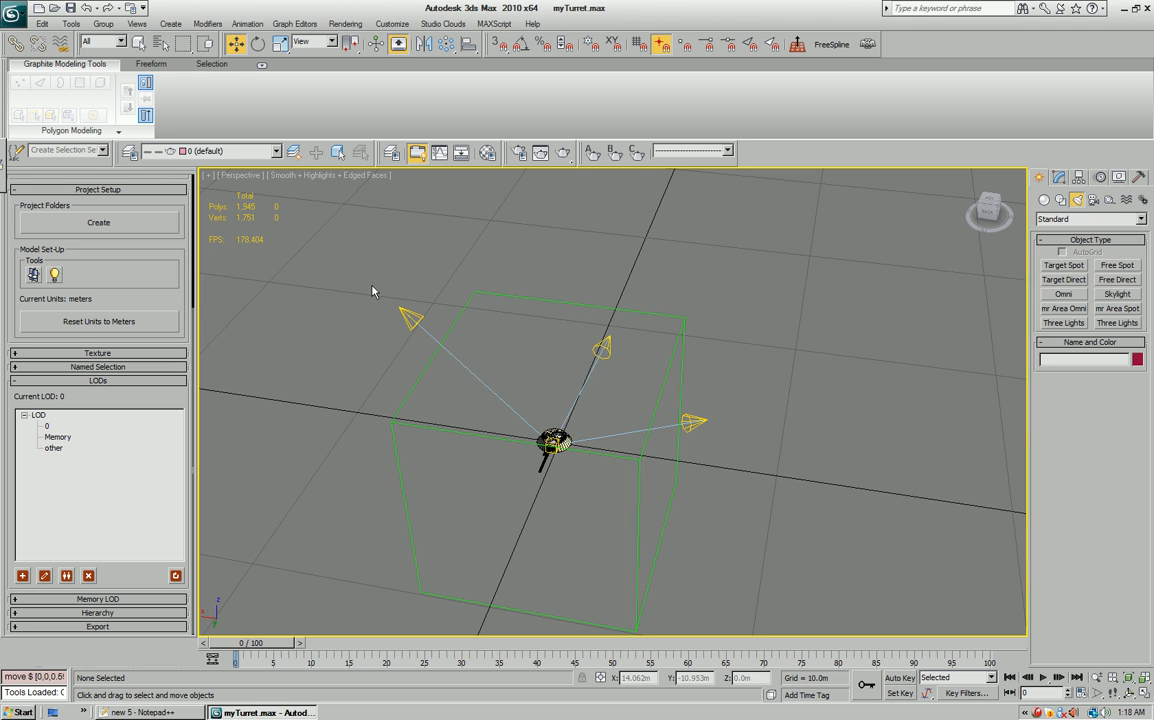
pyautogui.click(645, 460)
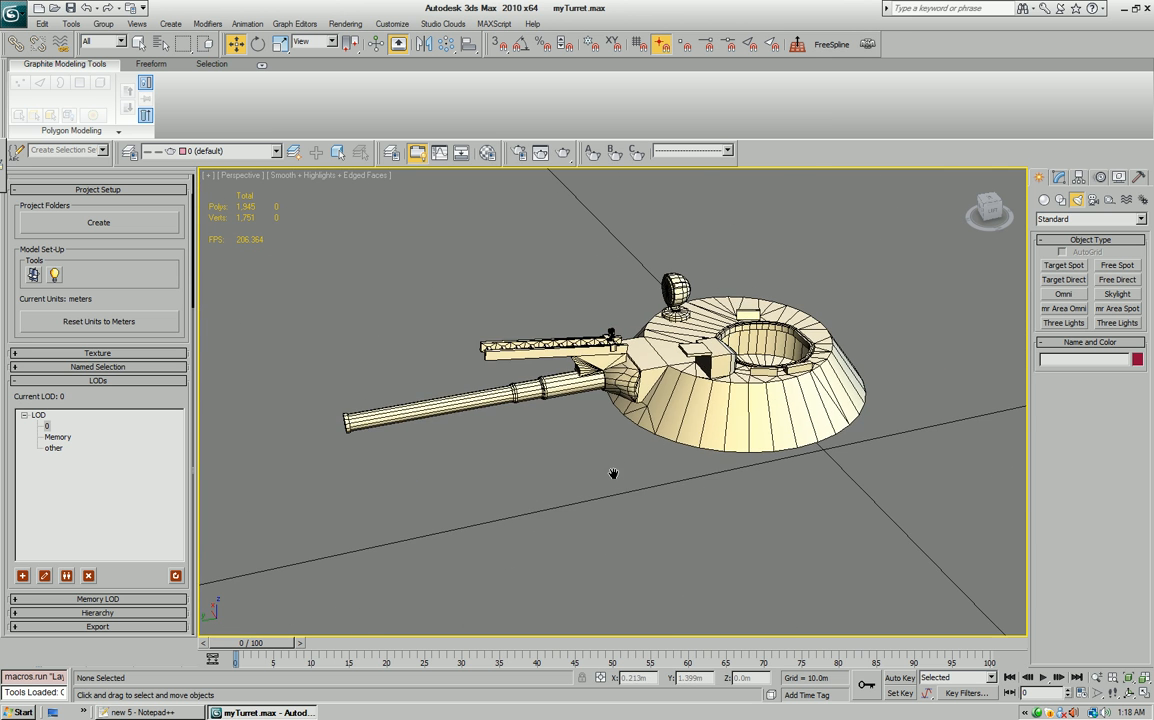
pyautogui.moveTo(613, 473); pyautogui.dragTo(632, 517)
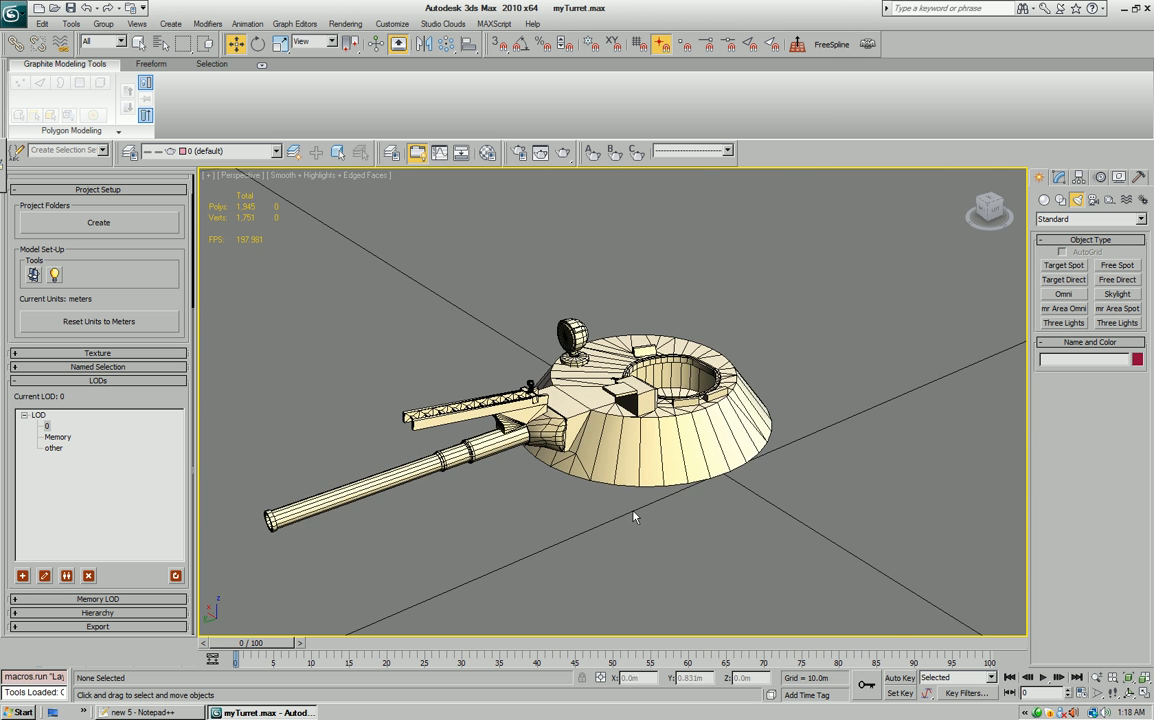